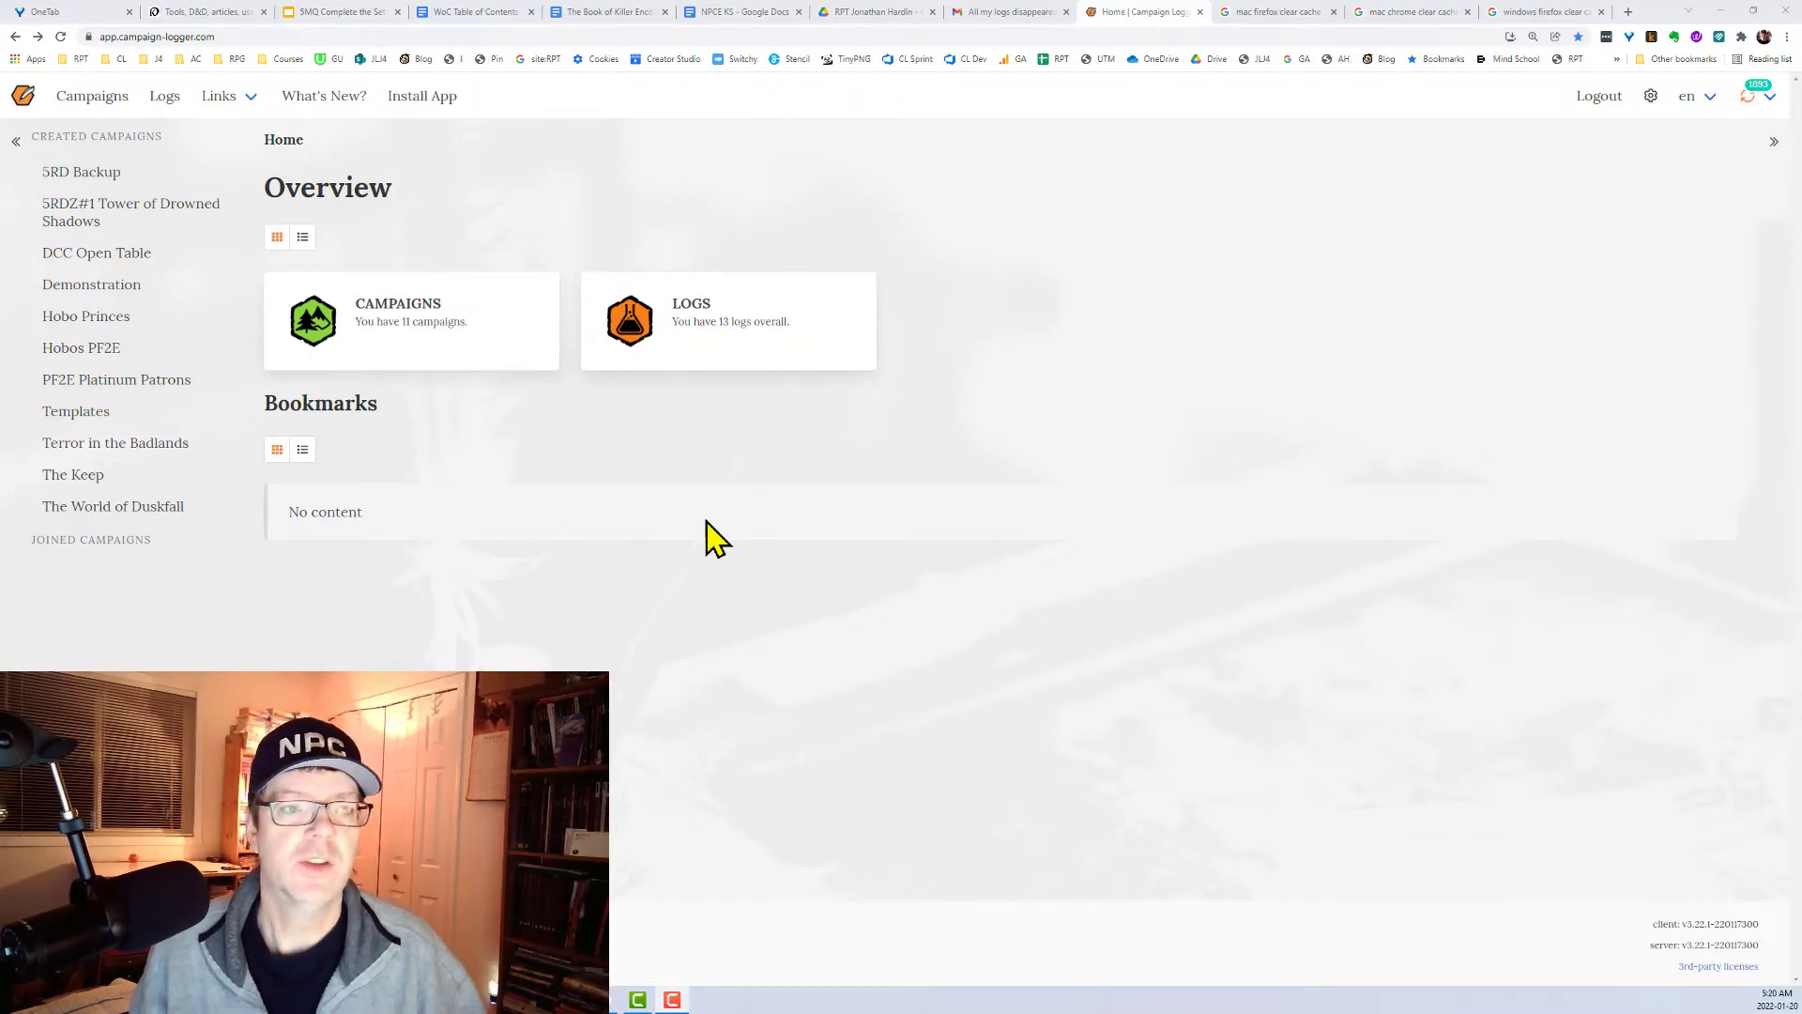
Reach Chrome's Clear browsing data privacy settings from the main menu
{"action": "left_click", "coordinate": [149, 36]}
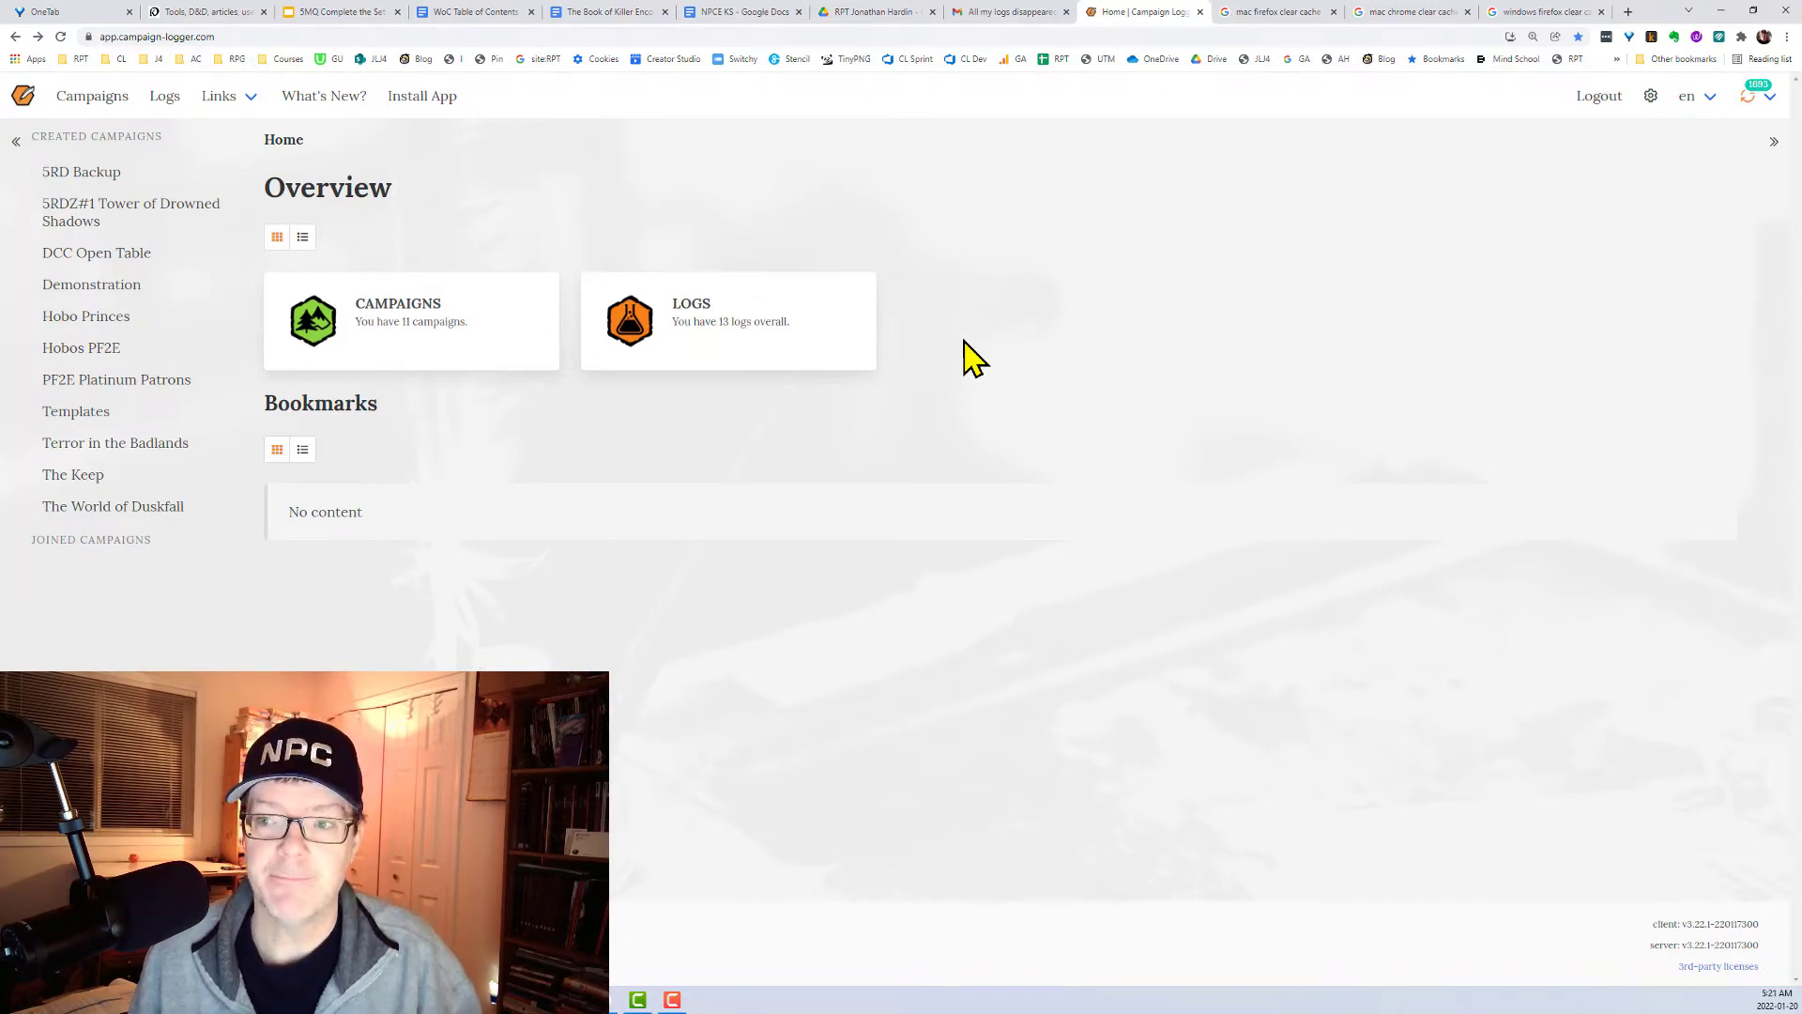
{"action": "mouse_move", "coordinate": [1551, 205]}
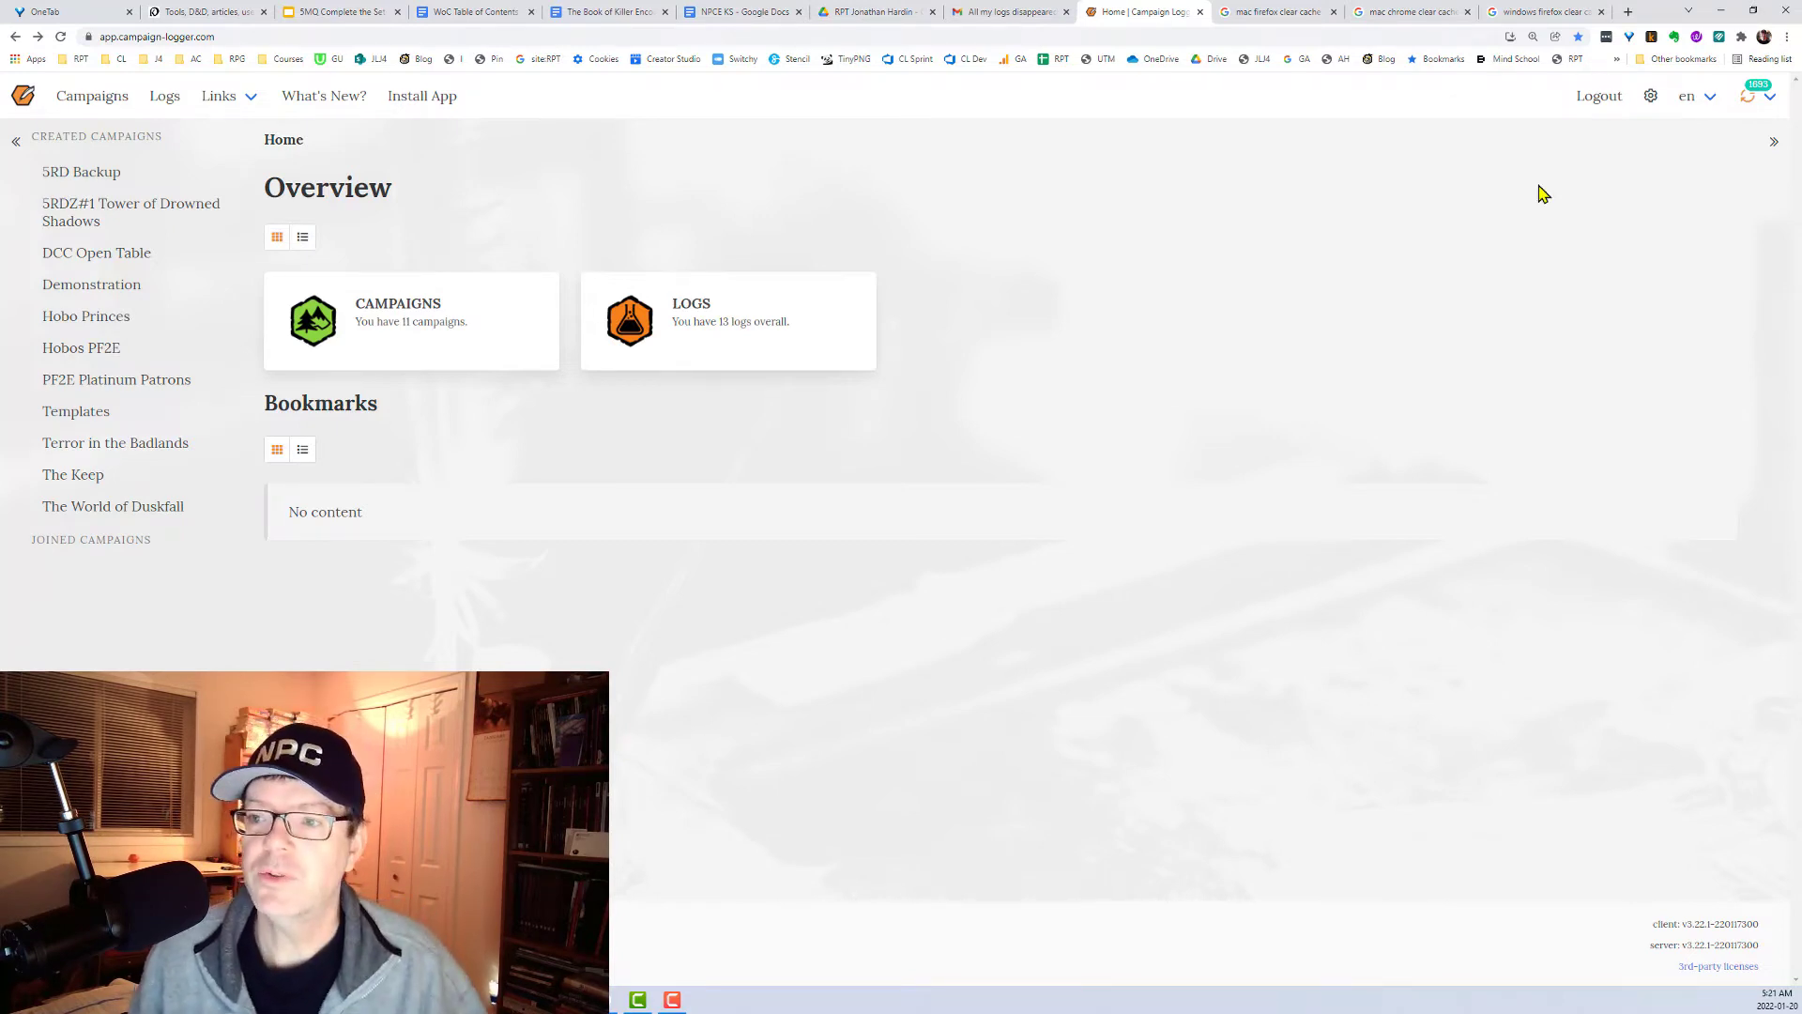
{"action": "left_click", "coordinate": [1787, 37]}
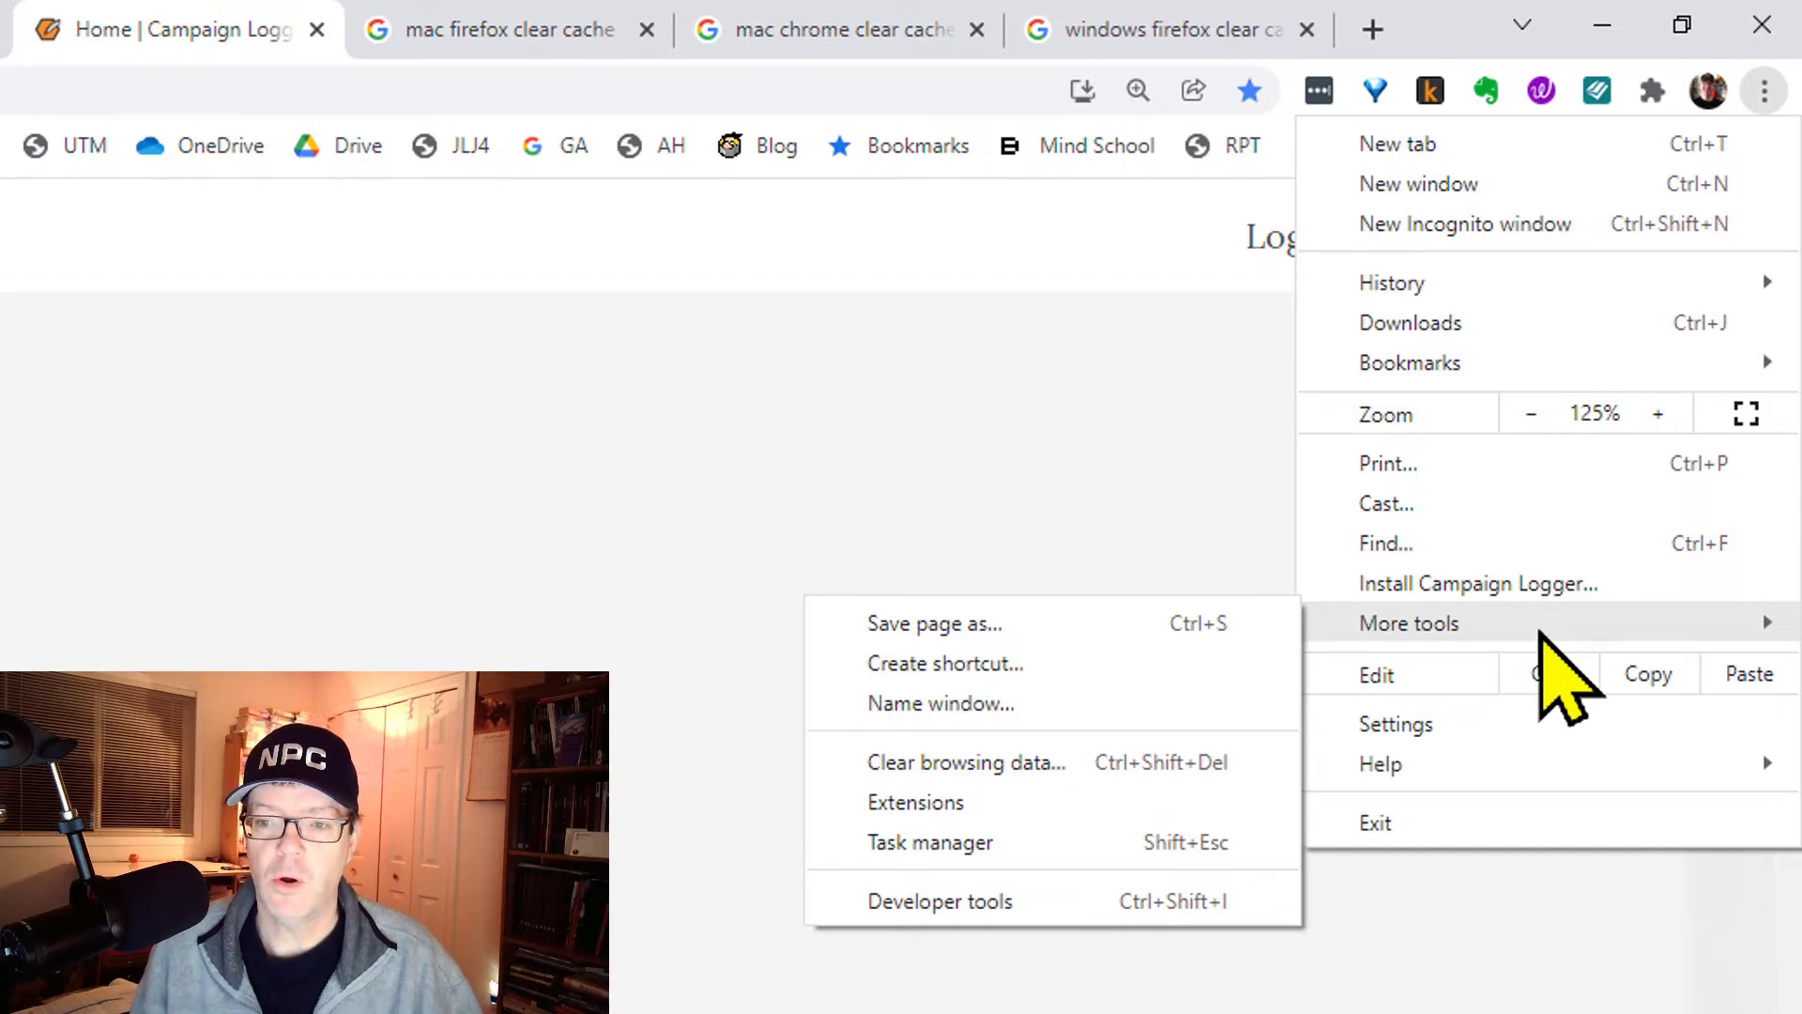
{"action": "mouse_move", "coordinate": [1080, 793]}
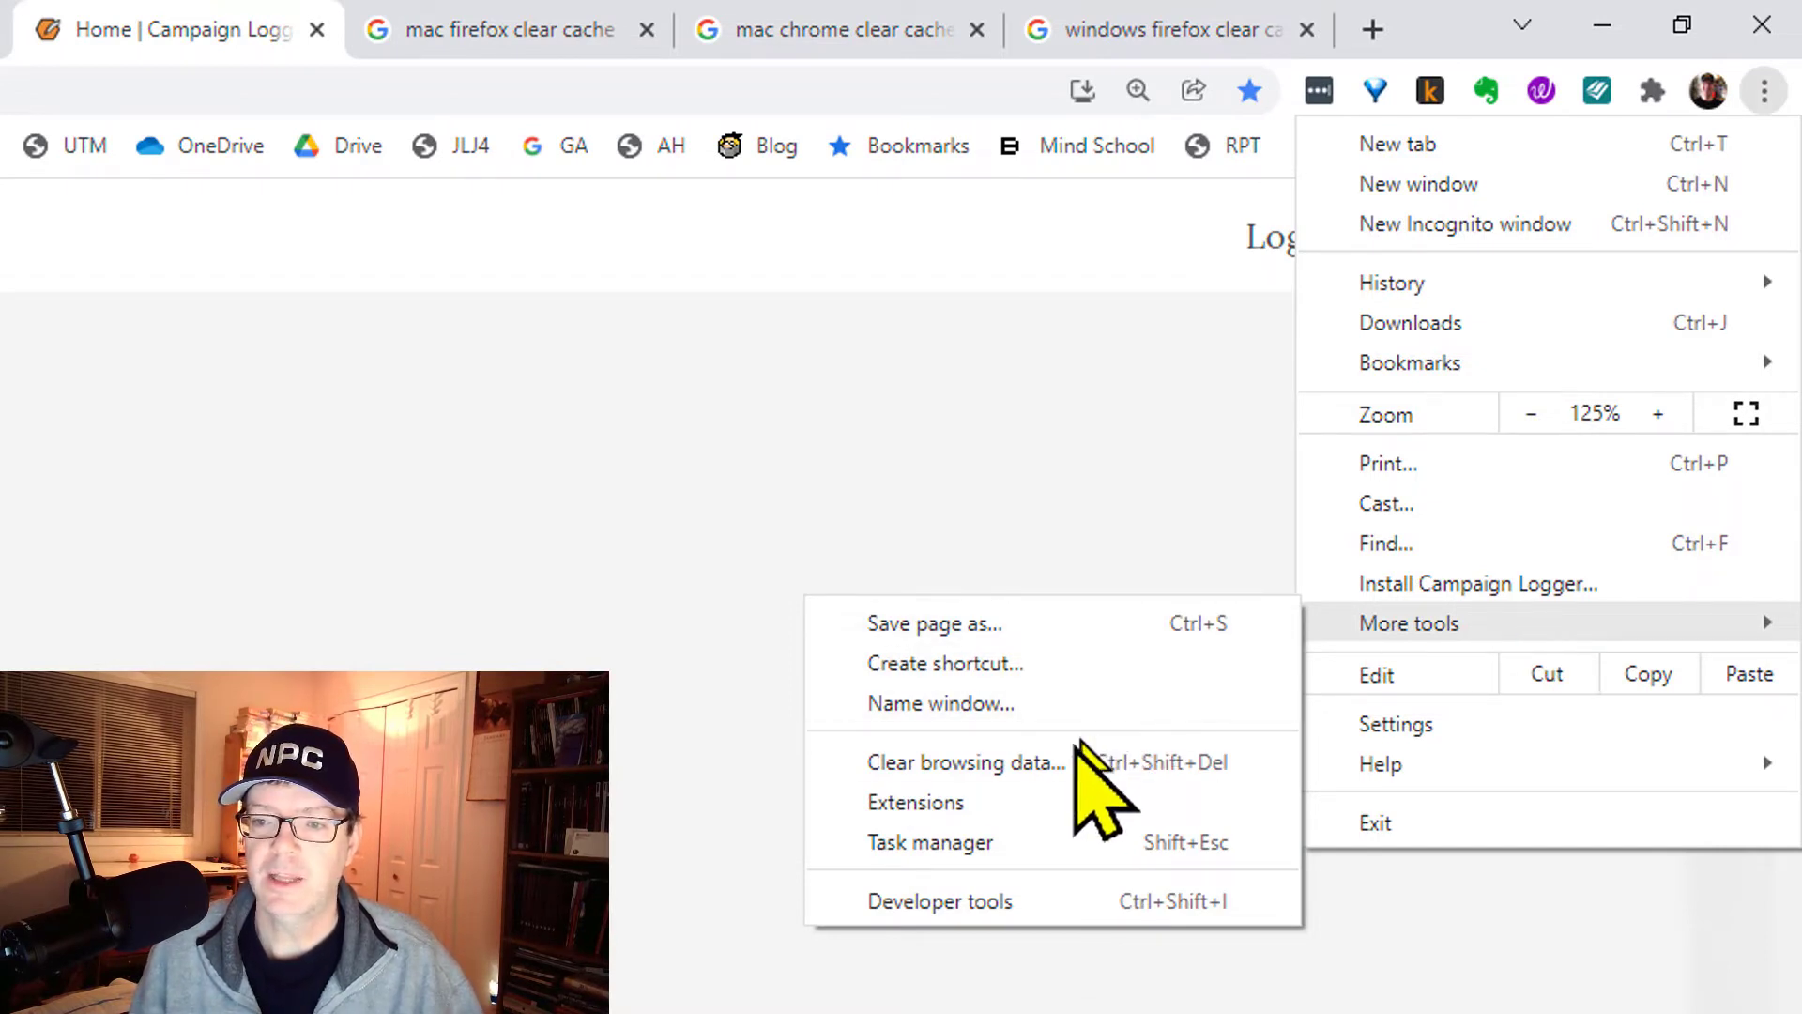
{"action": "left_click", "coordinate": [1396, 724]}
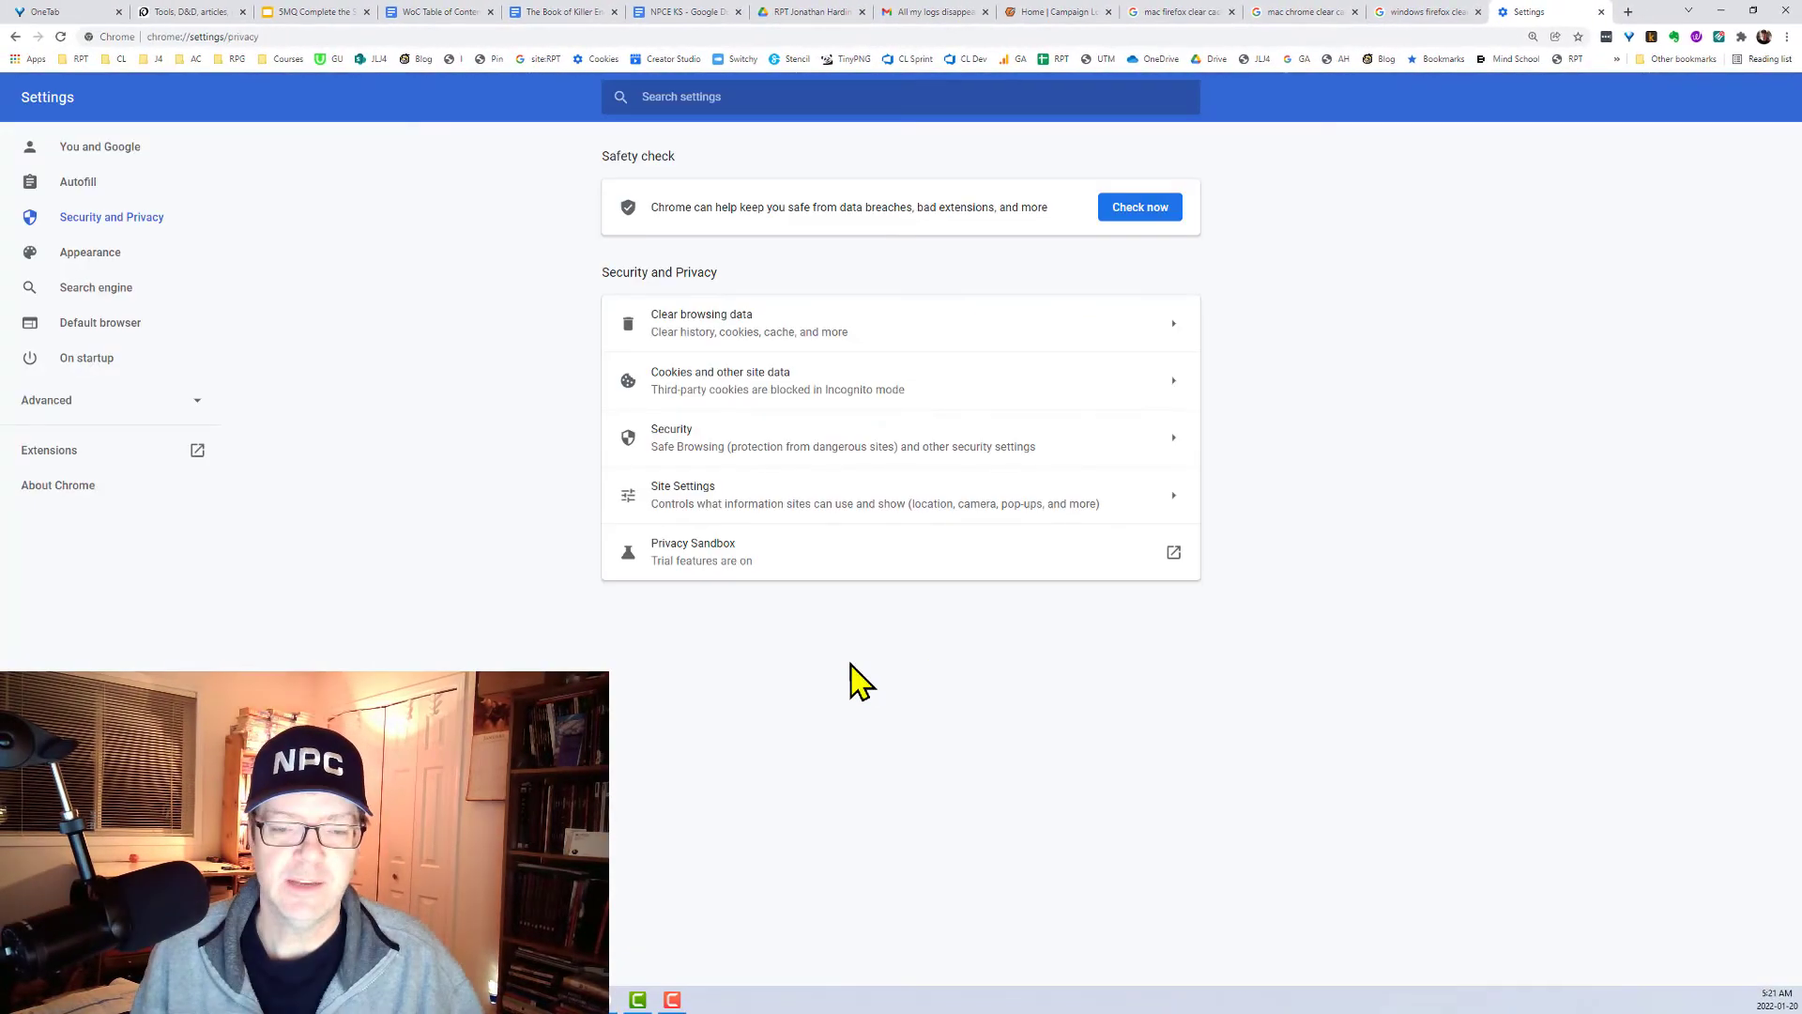
{"action": "mouse_move", "coordinate": [759, 437]}
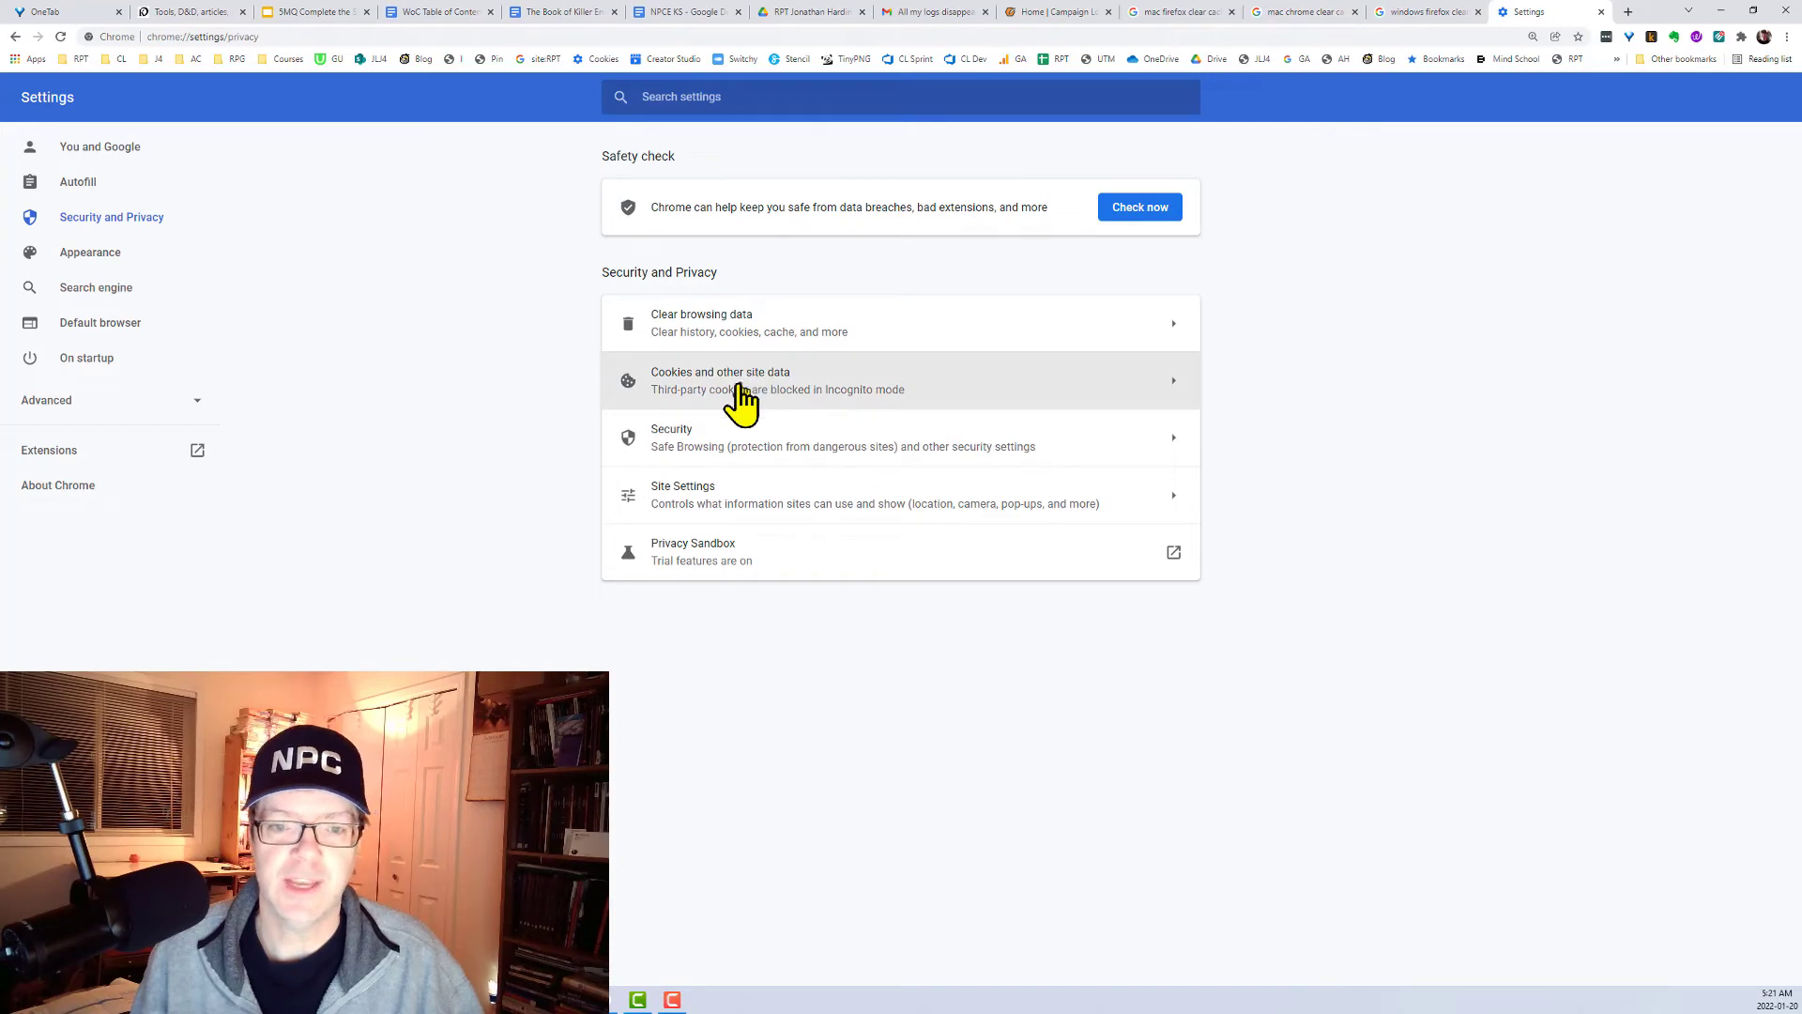
Open Cookies and other site data and show all stored cookies and site data
{"action": "left_click", "coordinate": [720, 379]}
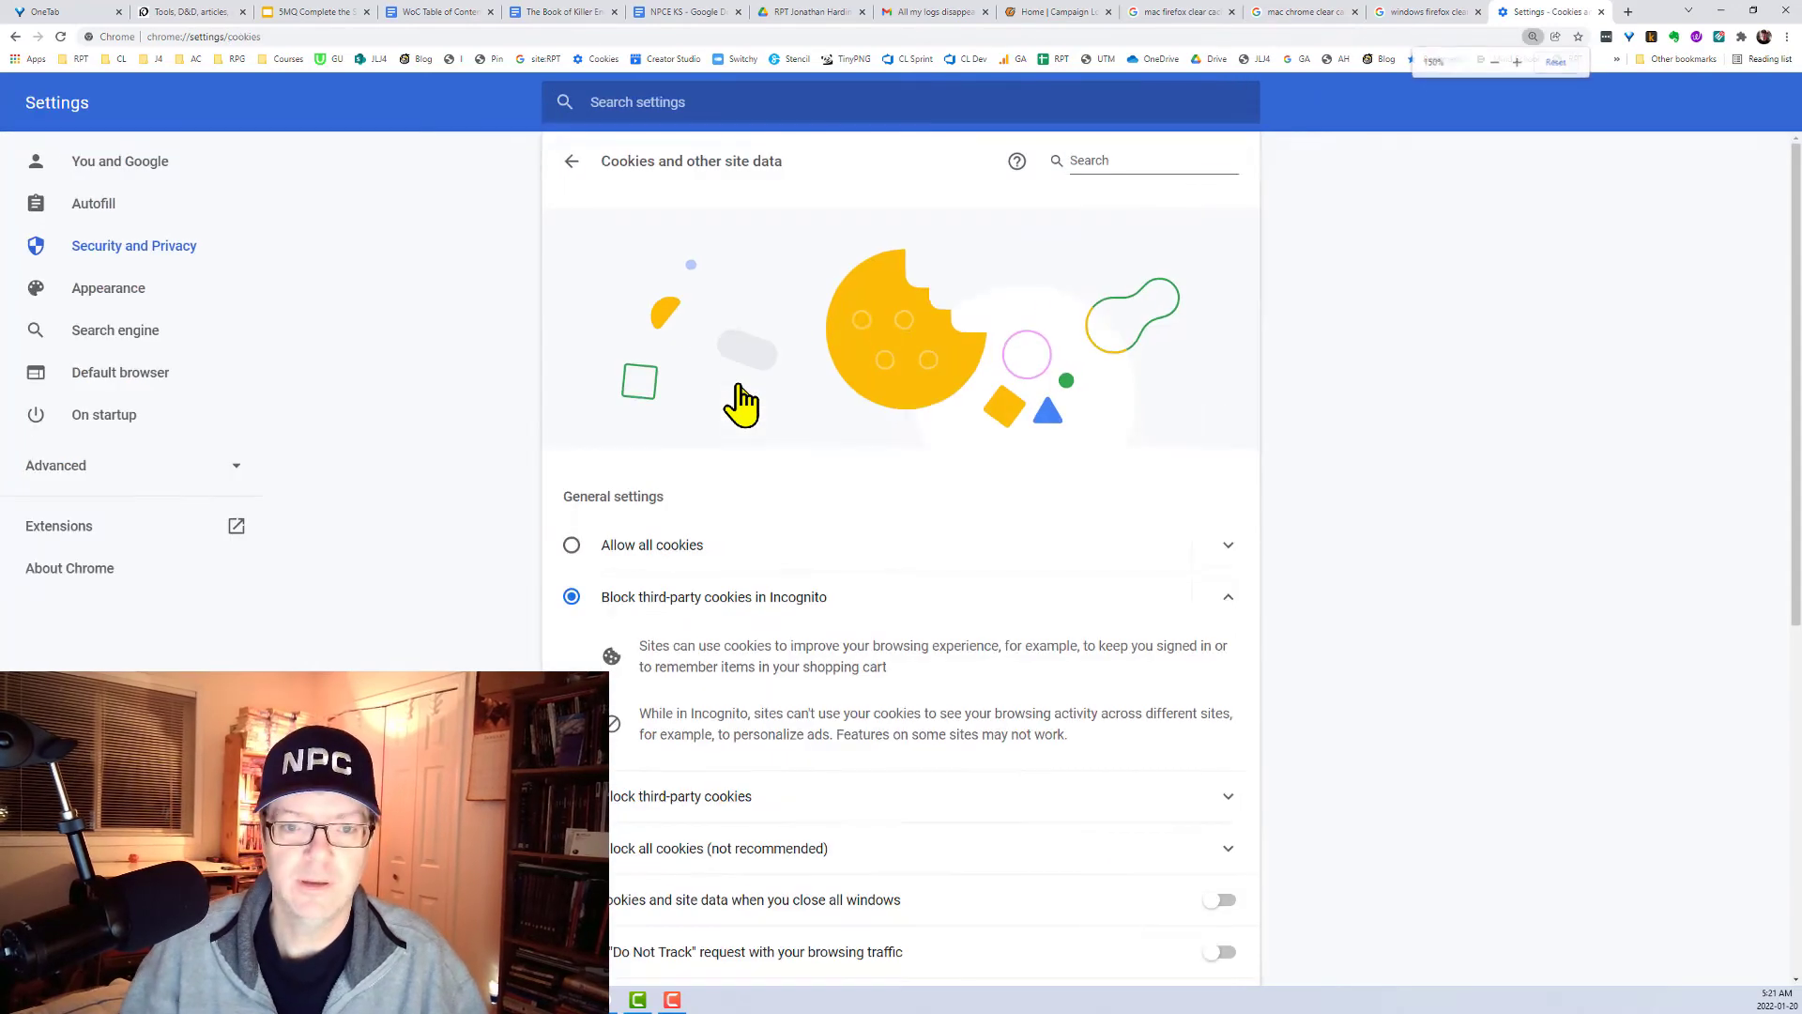
{"action": "scroll", "scroll_direction": "down", "scroll_amount": 3}
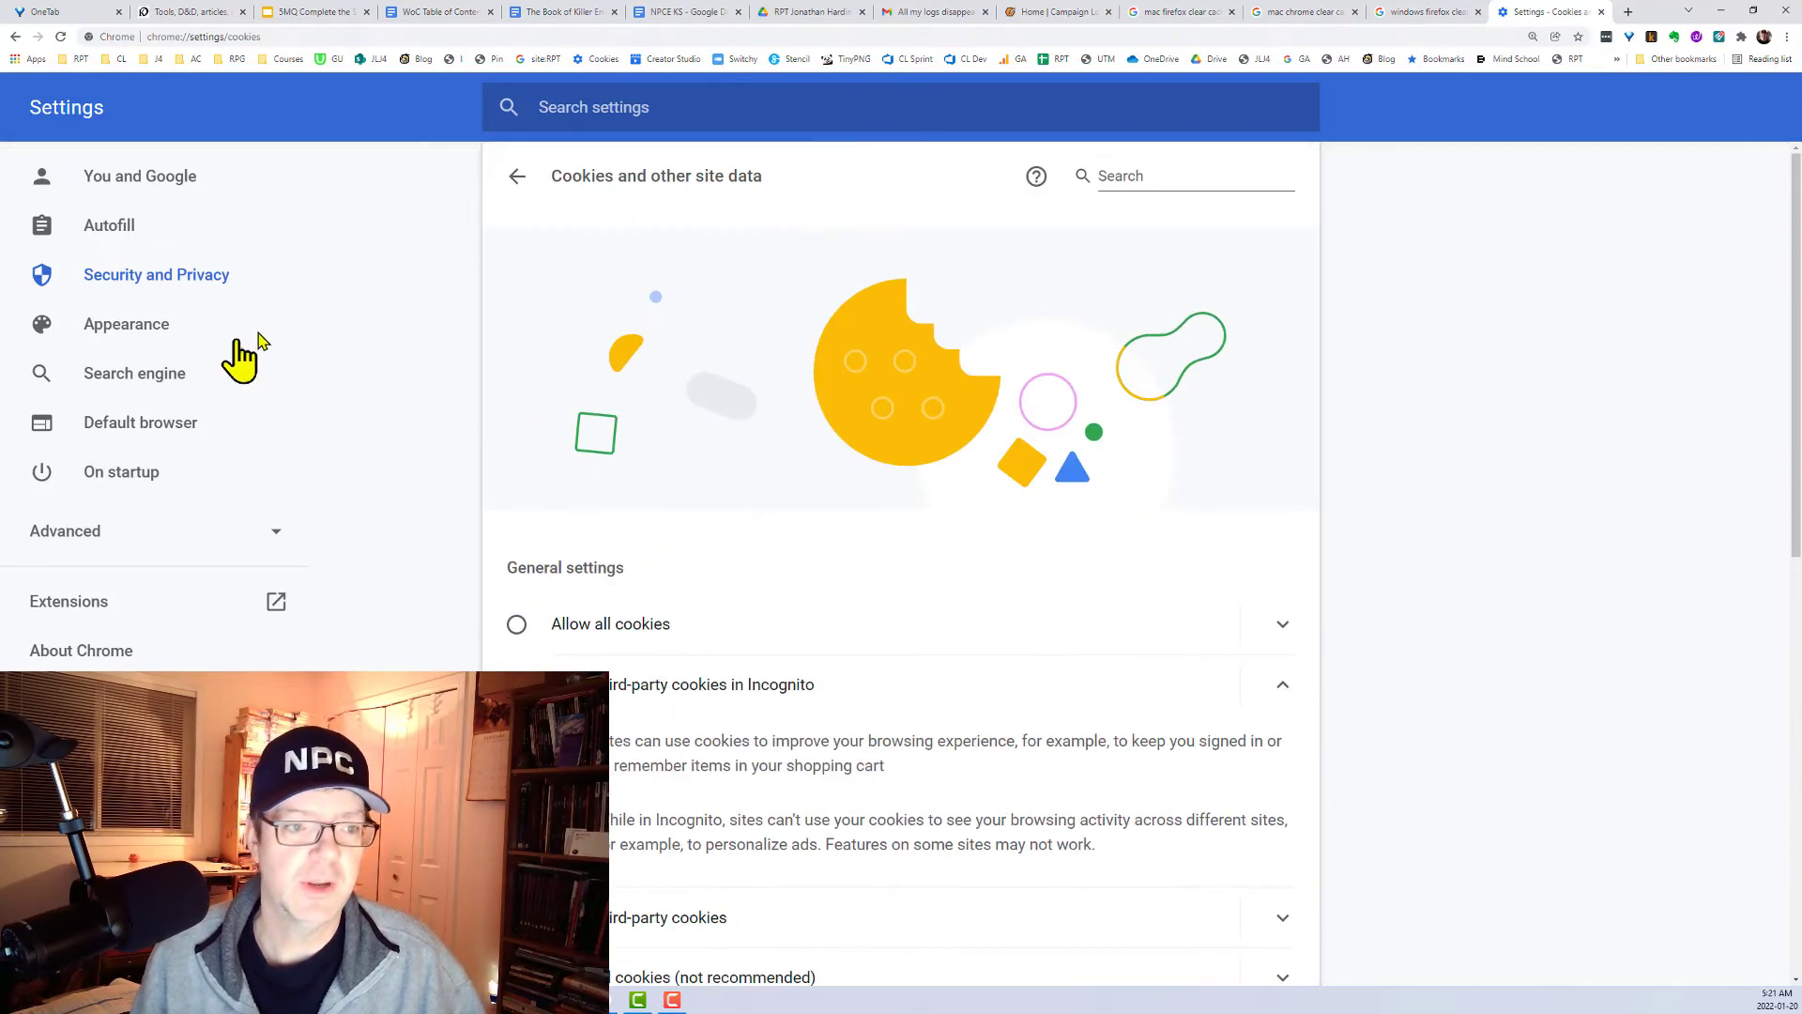
{"action": "mouse_move", "coordinate": [621, 449]}
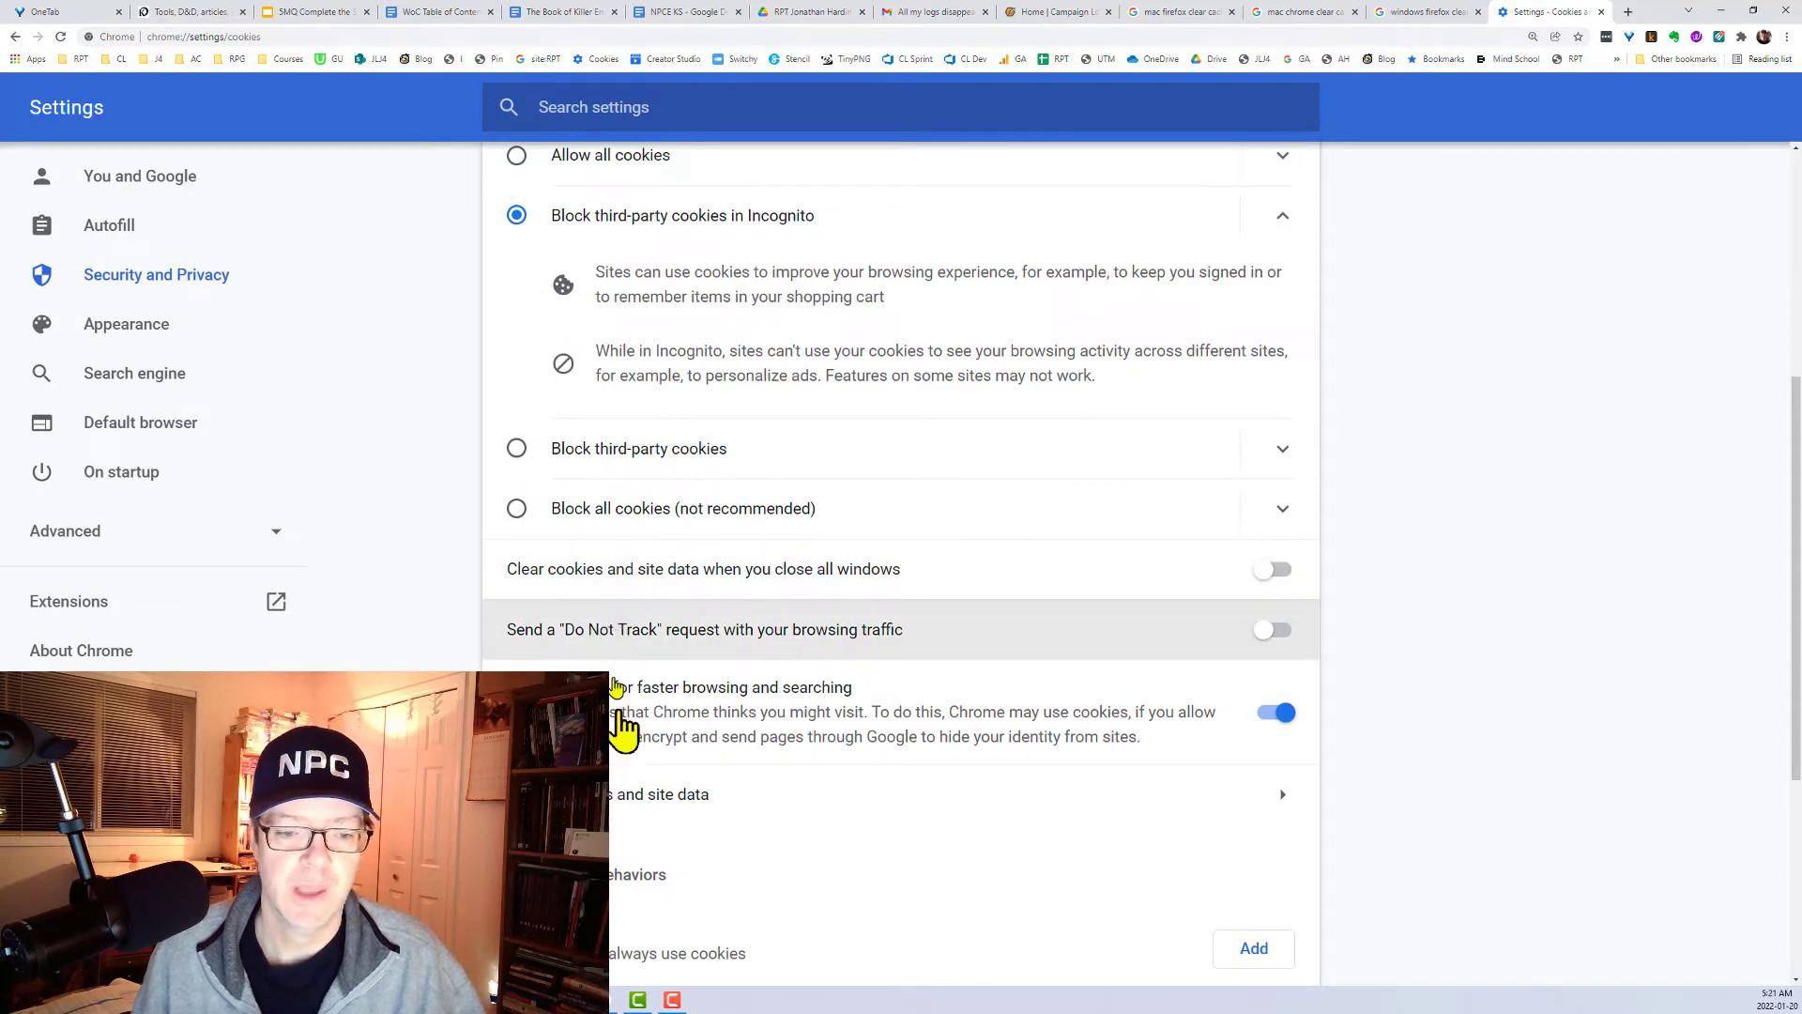
{"action": "scroll", "scroll_direction": "down", "scroll_amount": 3}
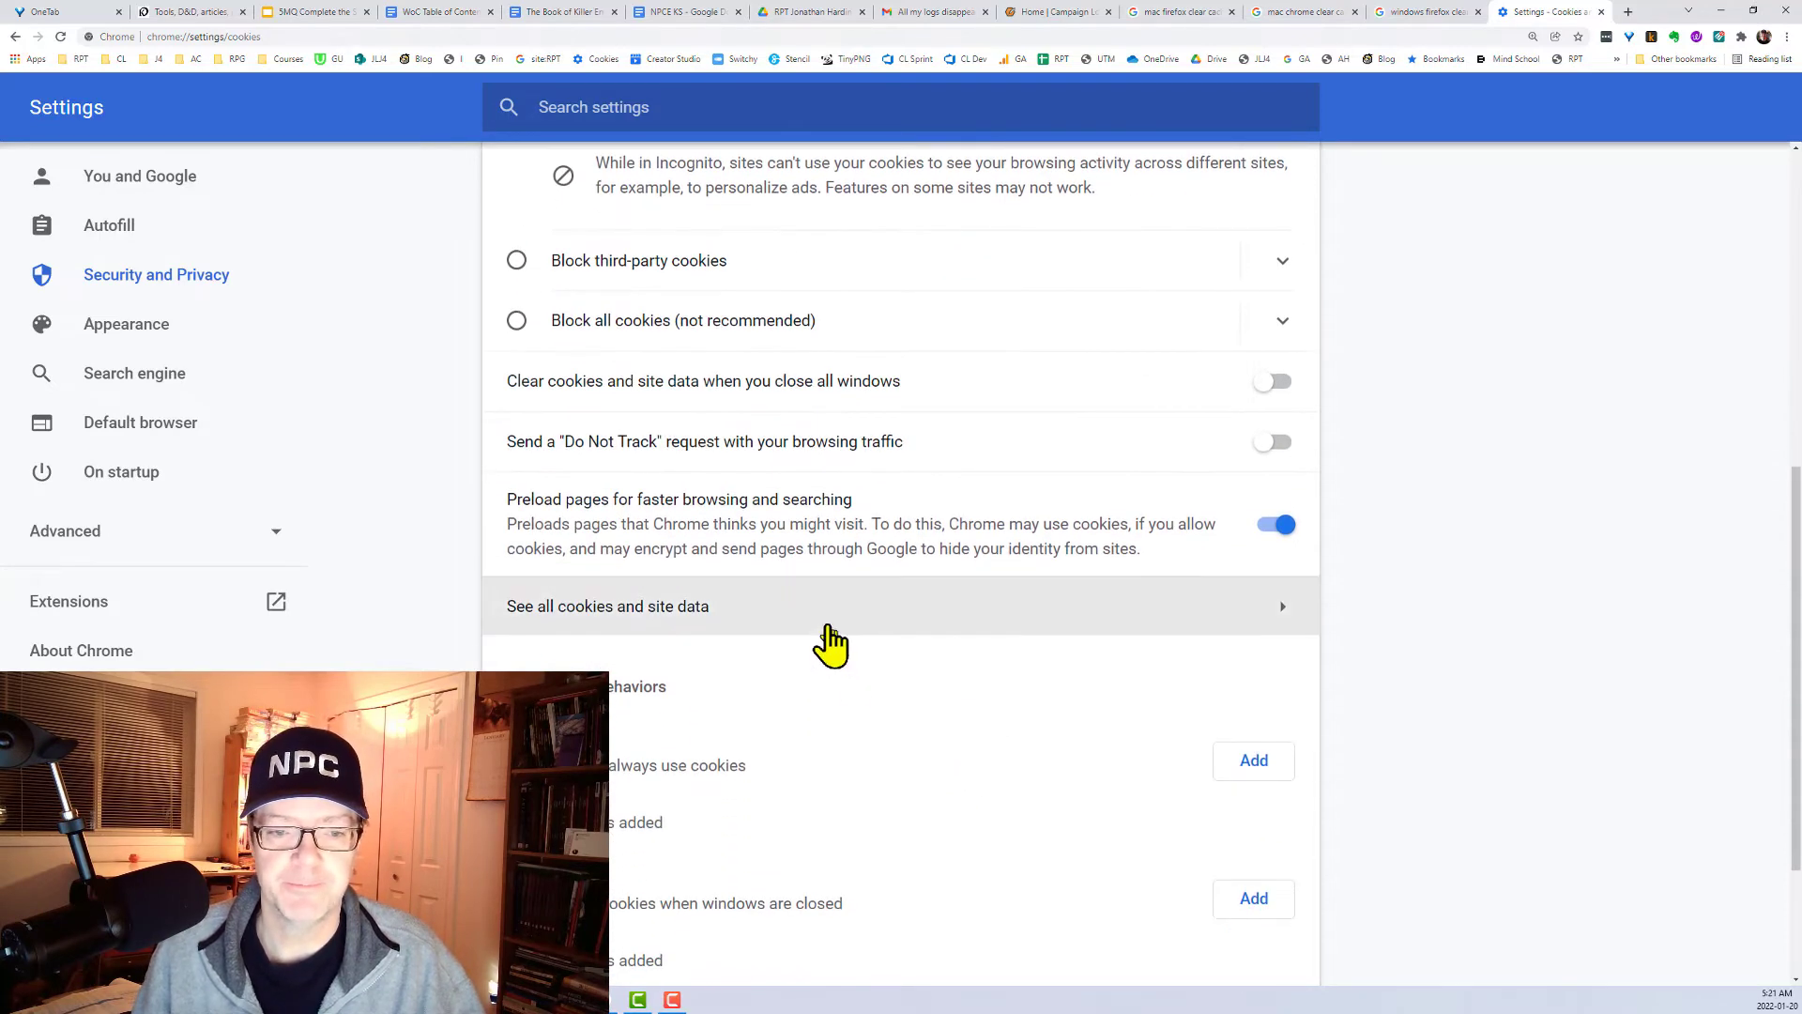
{"action": "left_click", "coordinate": [607, 606]}
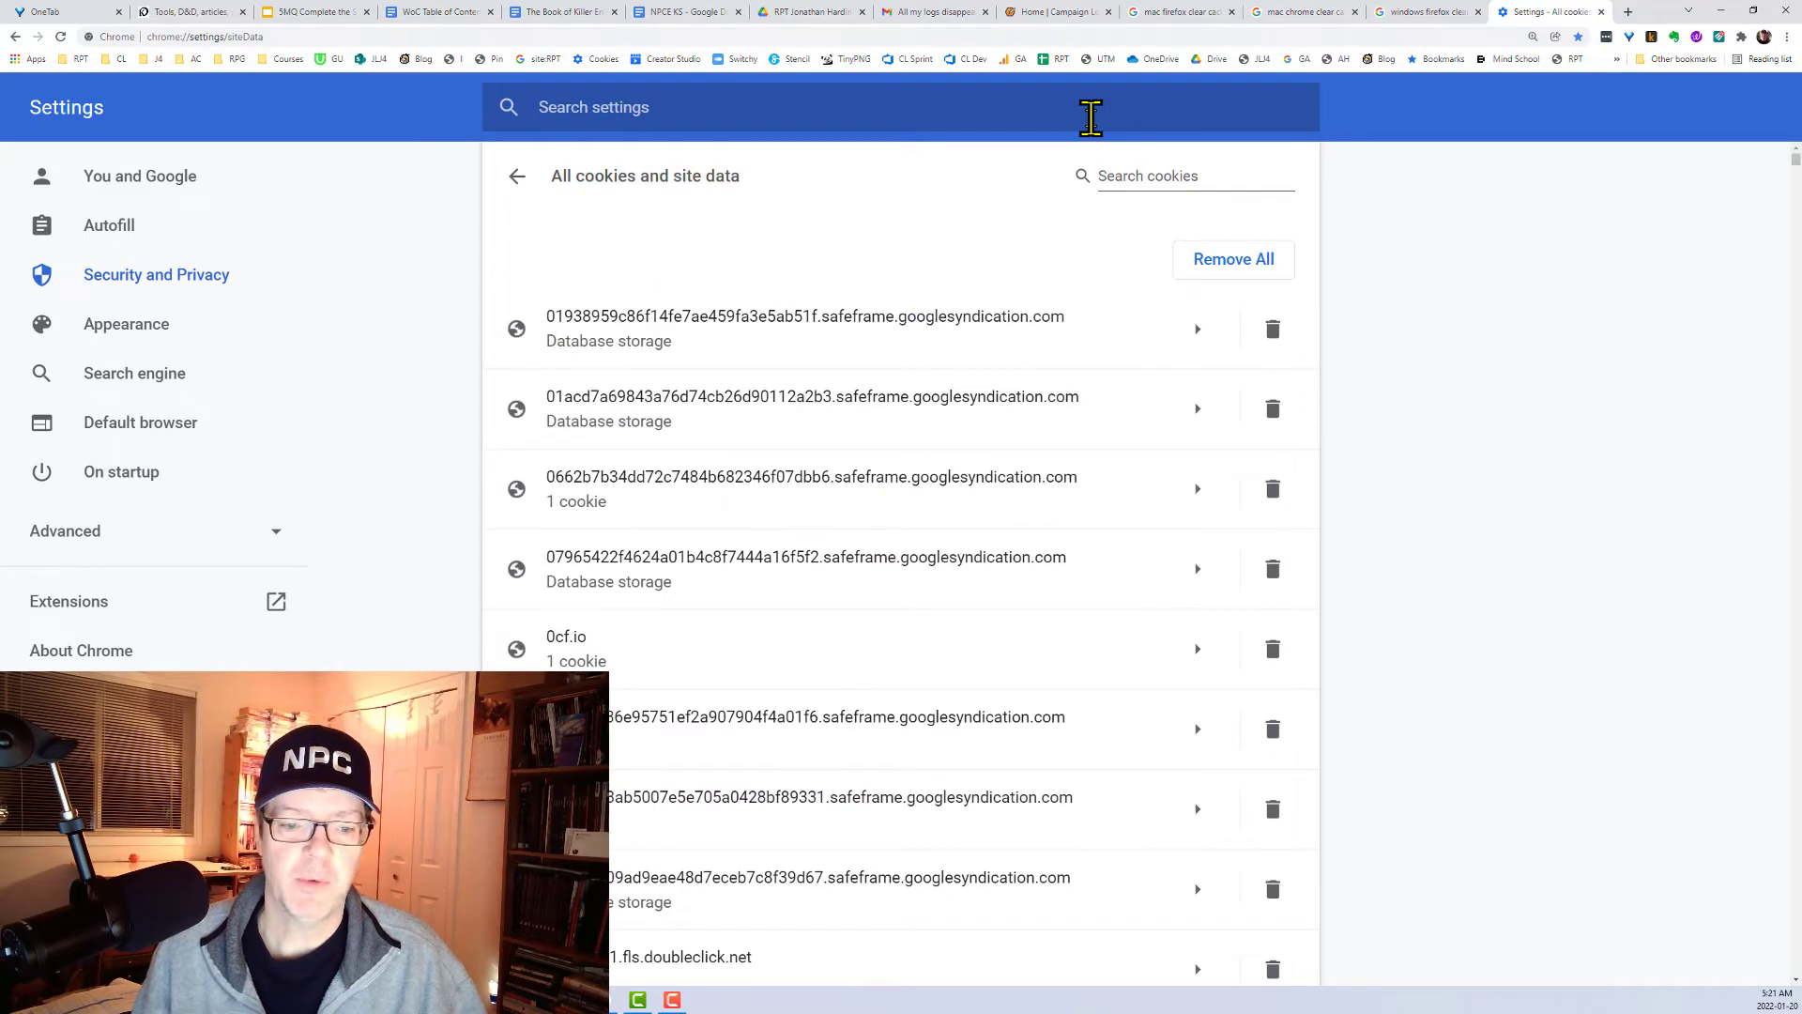
Search the cookie list for 'campaign-l' to show only campaign-logger.com entries
{"action": "type", "text": "campaign-l"}
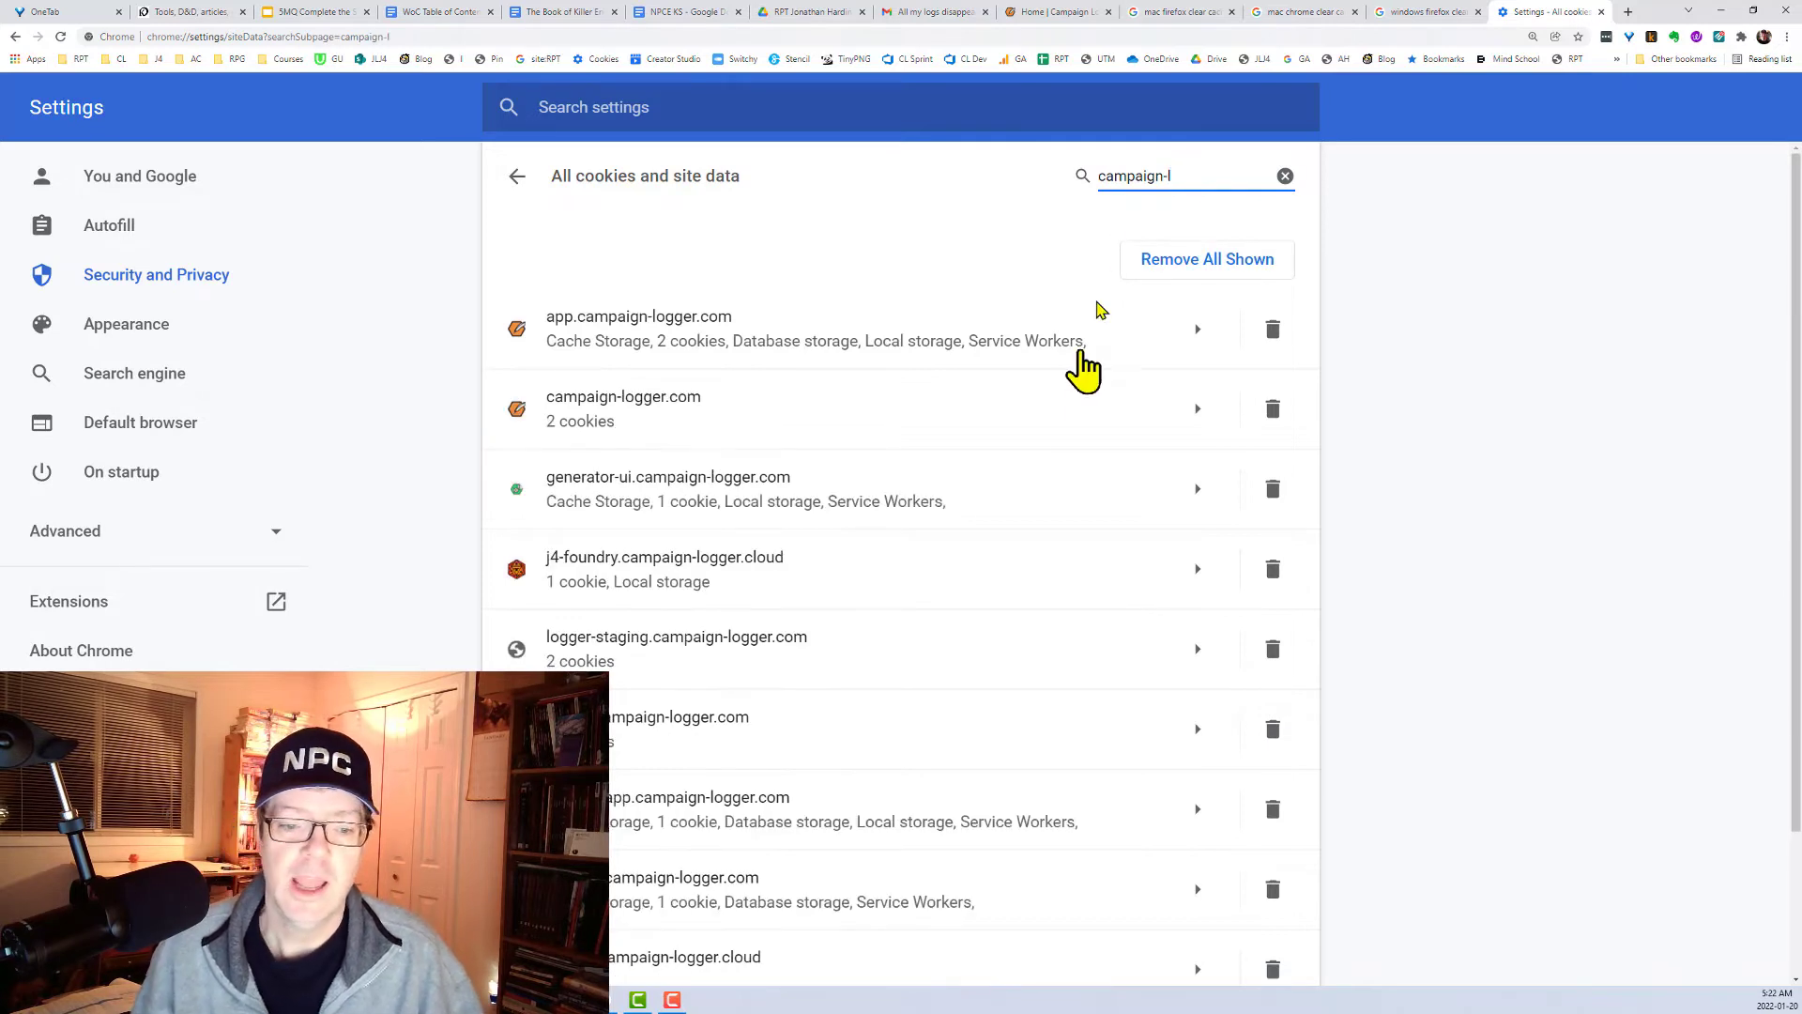
{"action": "scroll", "scroll_direction": "down", "scroll_amount": 3}
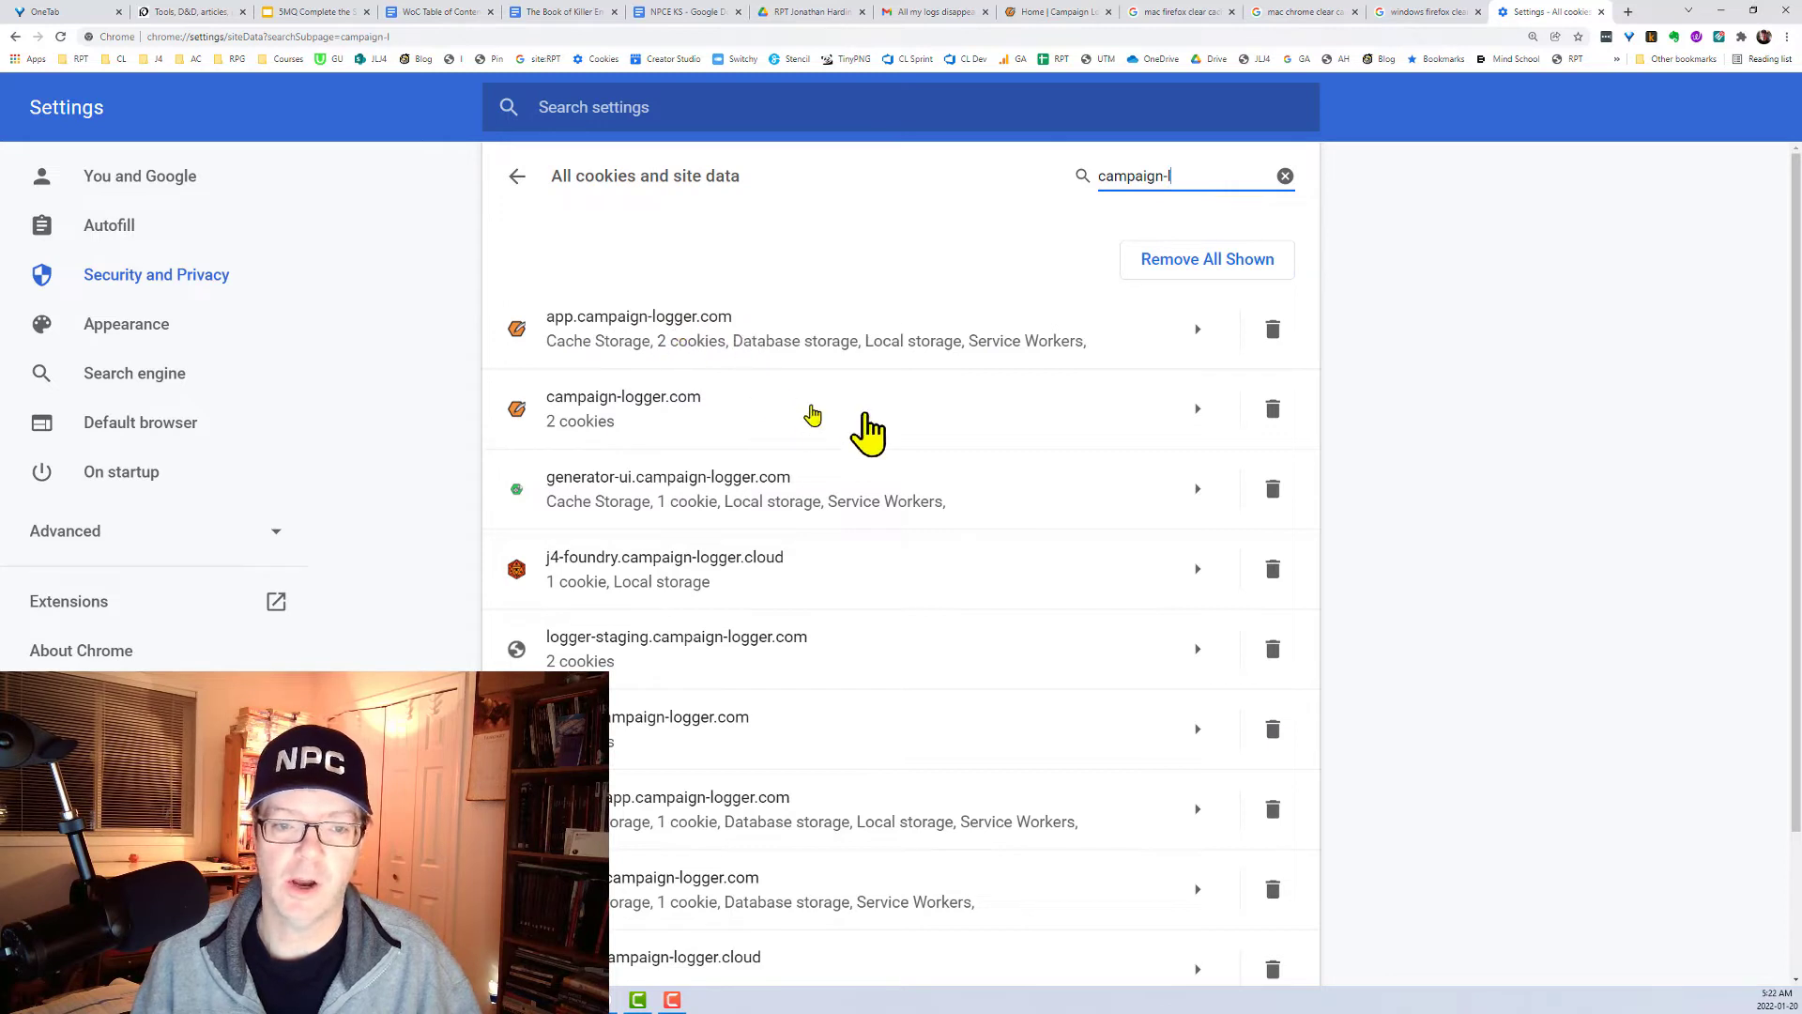
{"action": "mouse_move", "coordinate": [1081, 436]}
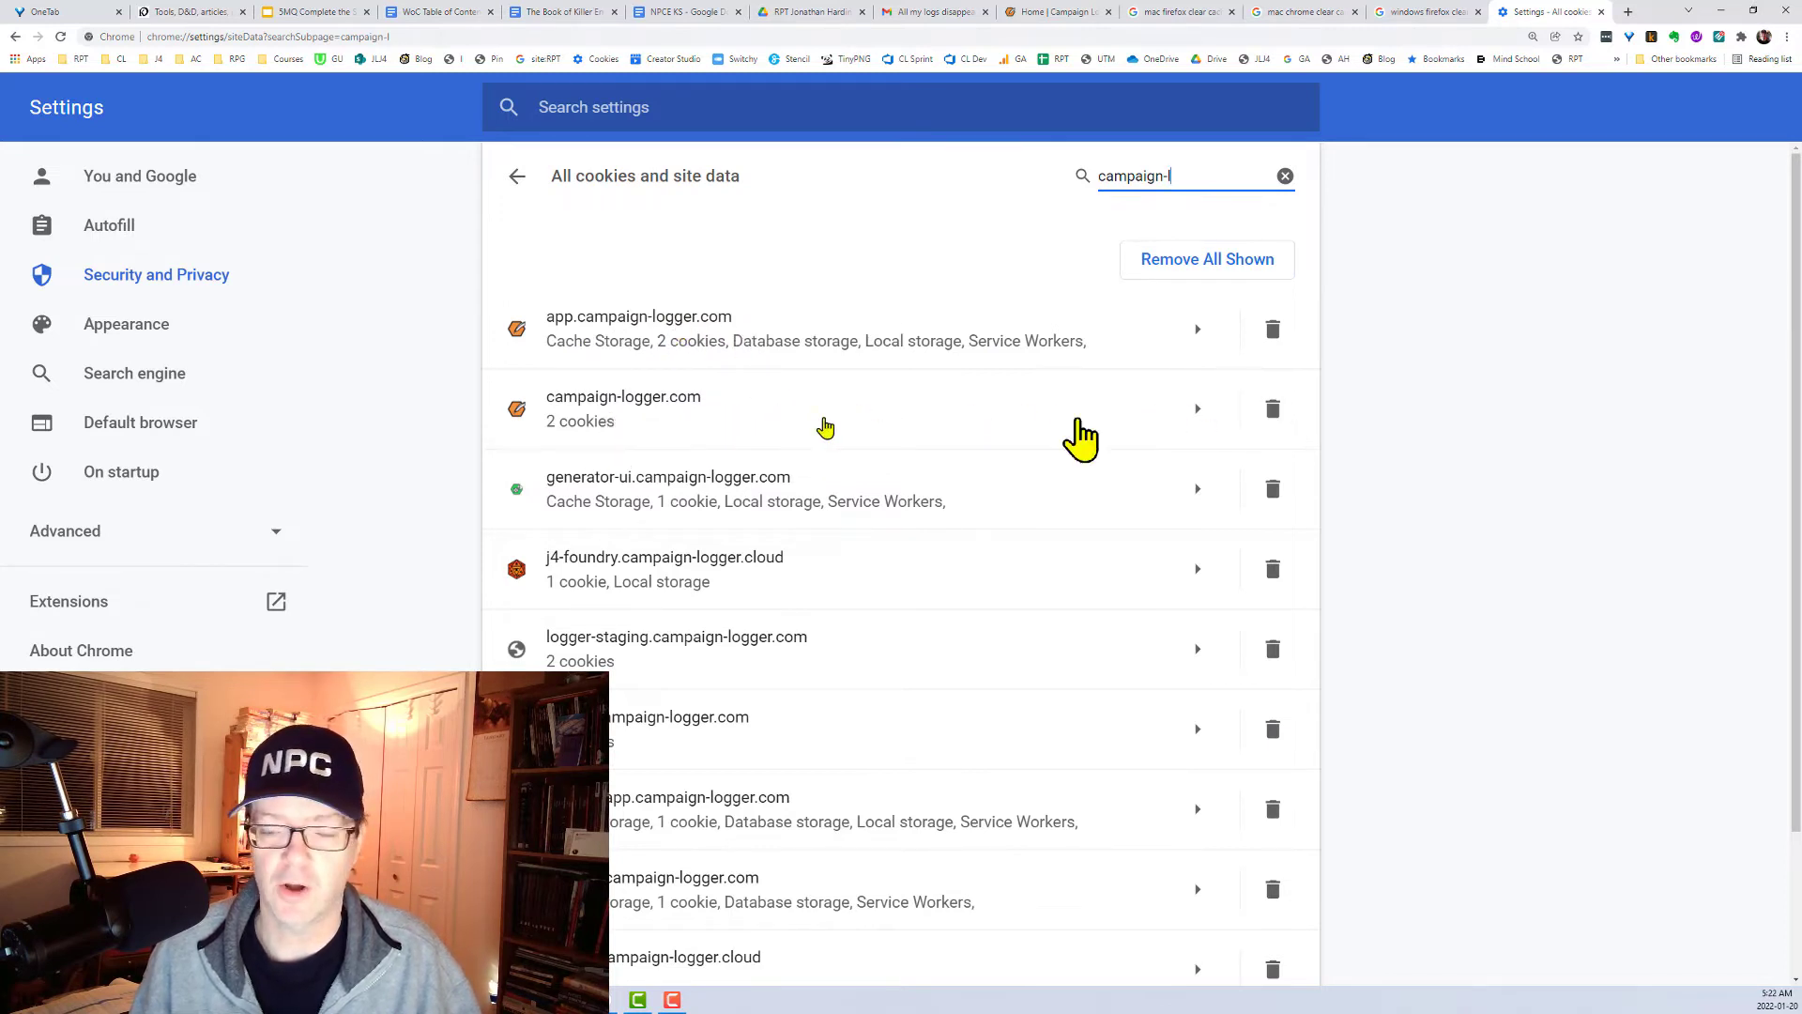
{"action": "mouse_move", "coordinate": [1604, 23]}
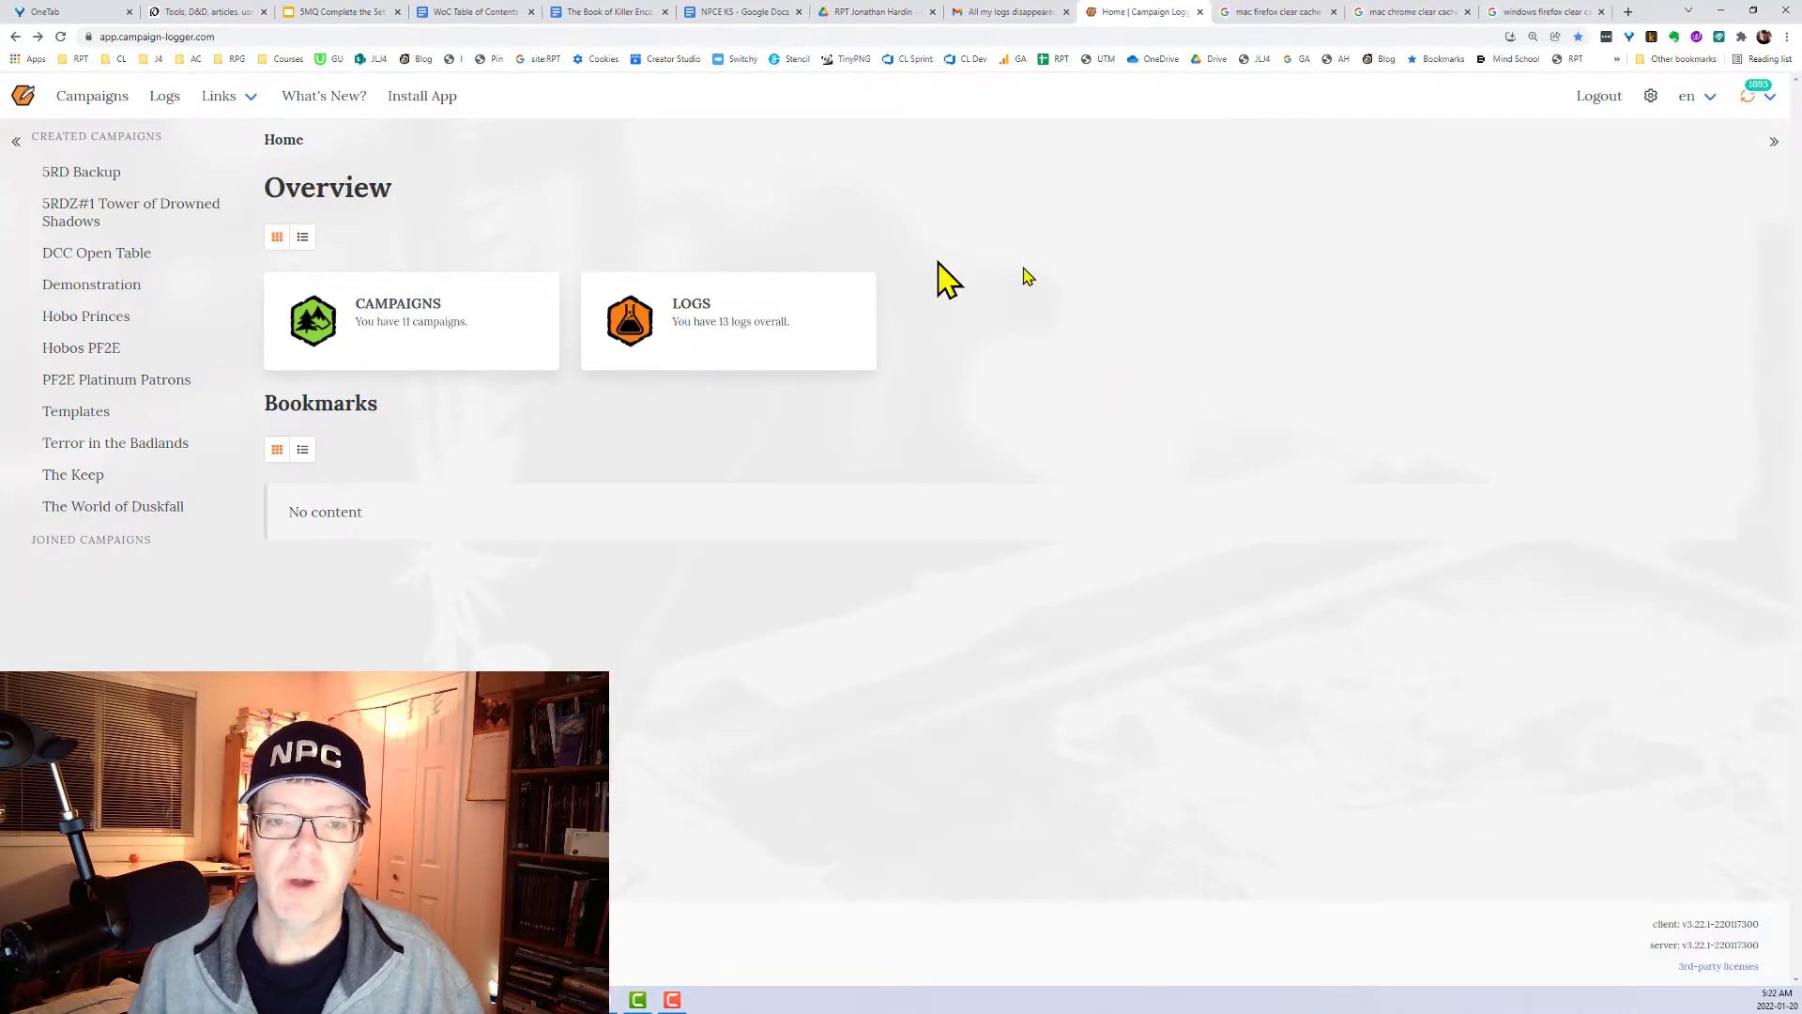
{"action": "left_click", "coordinate": [1694, 96]}
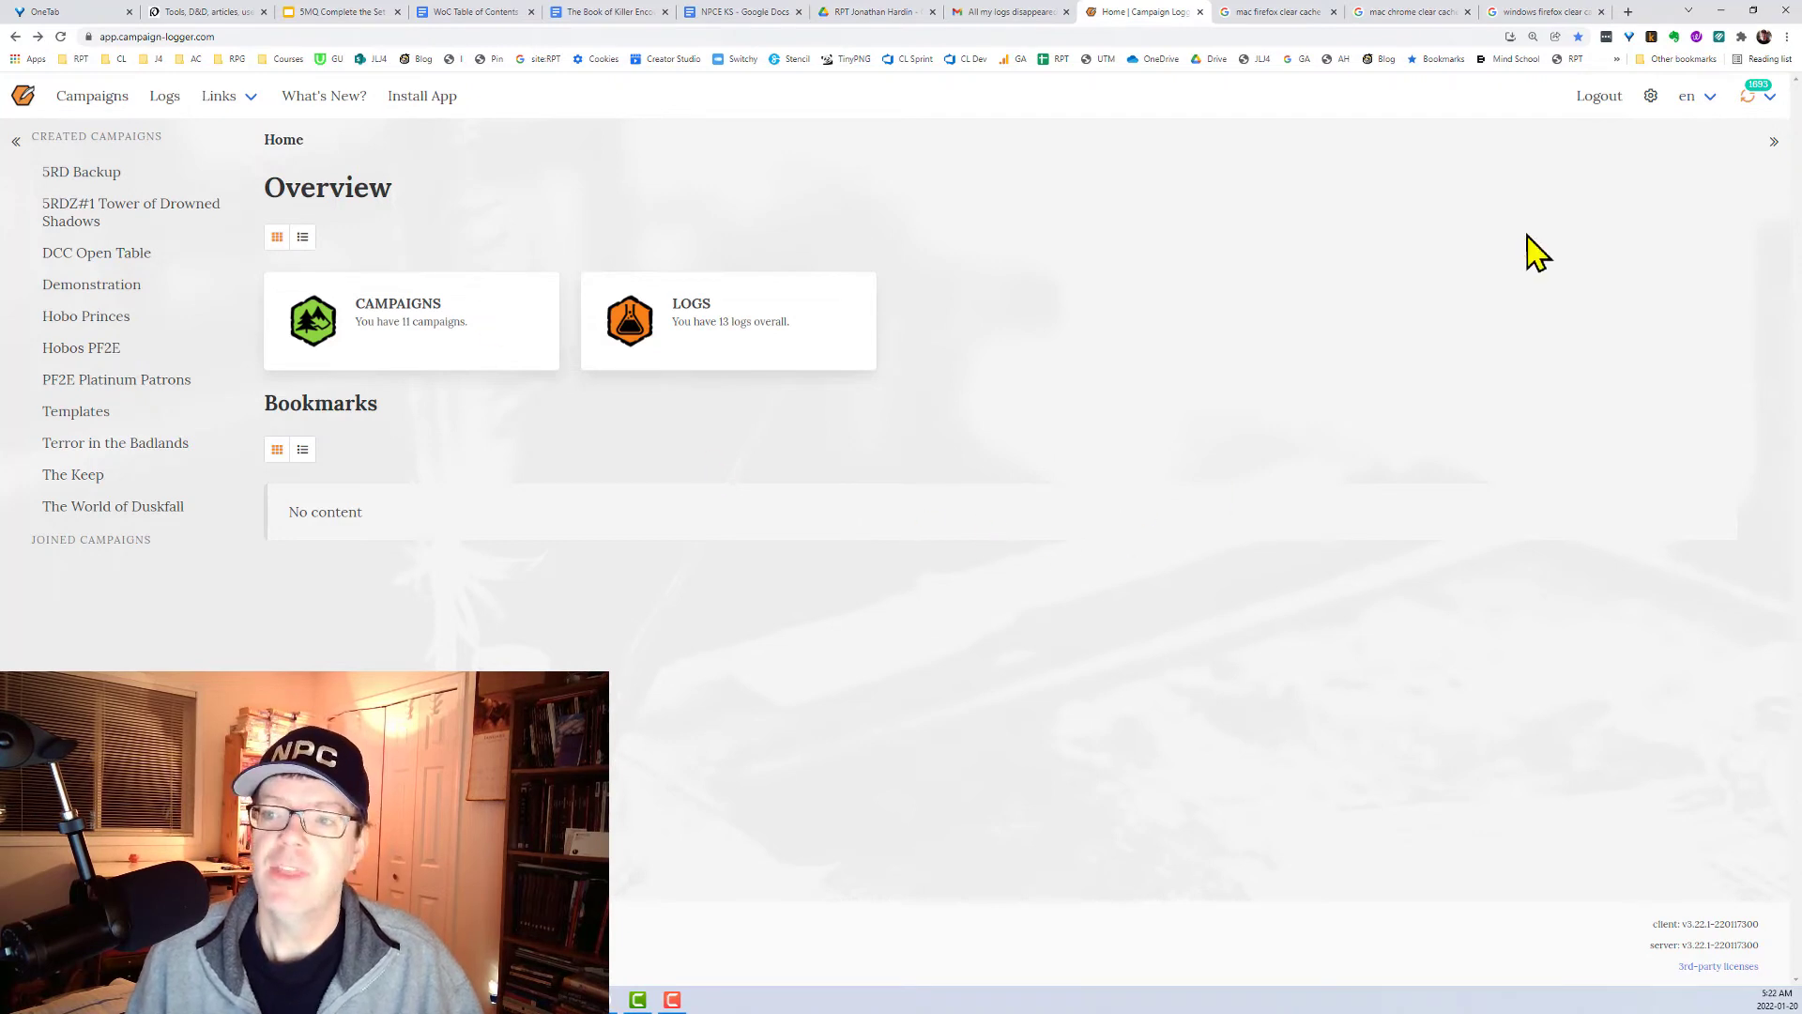
{"action": "mouse_move", "coordinate": [1101, 297]}
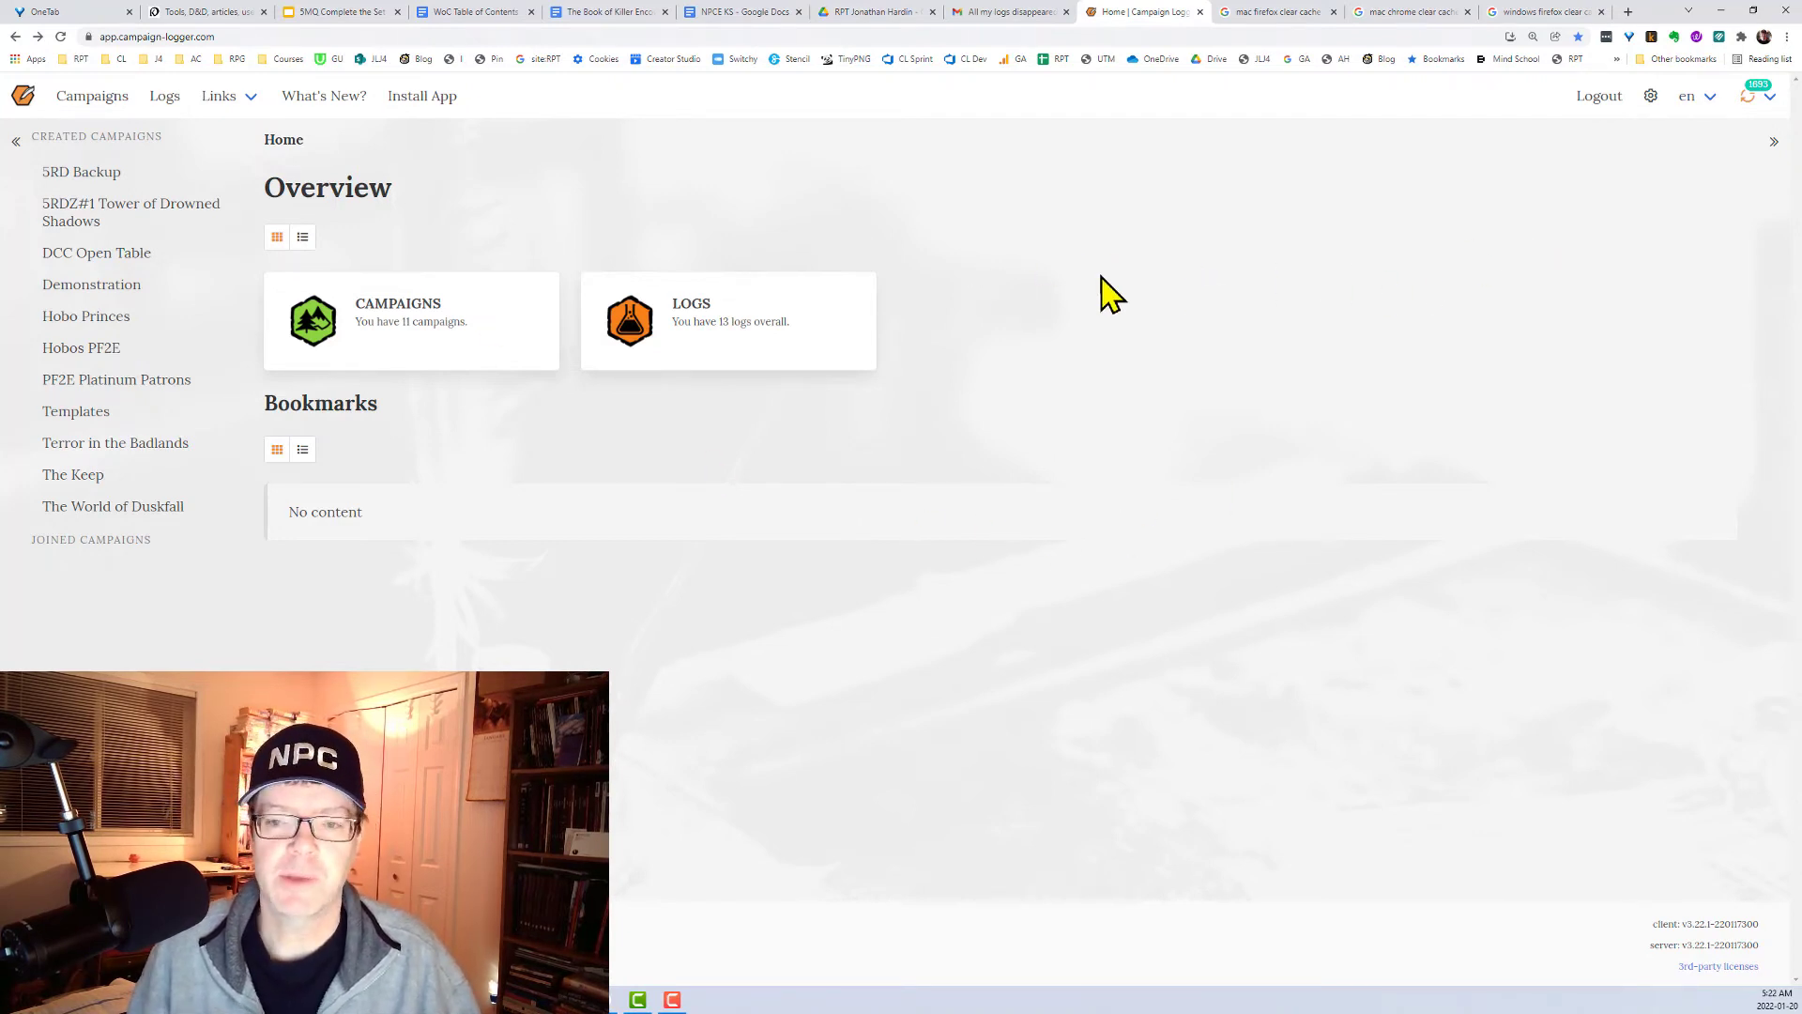
{"action": "mouse_move", "coordinate": [1546, 206]}
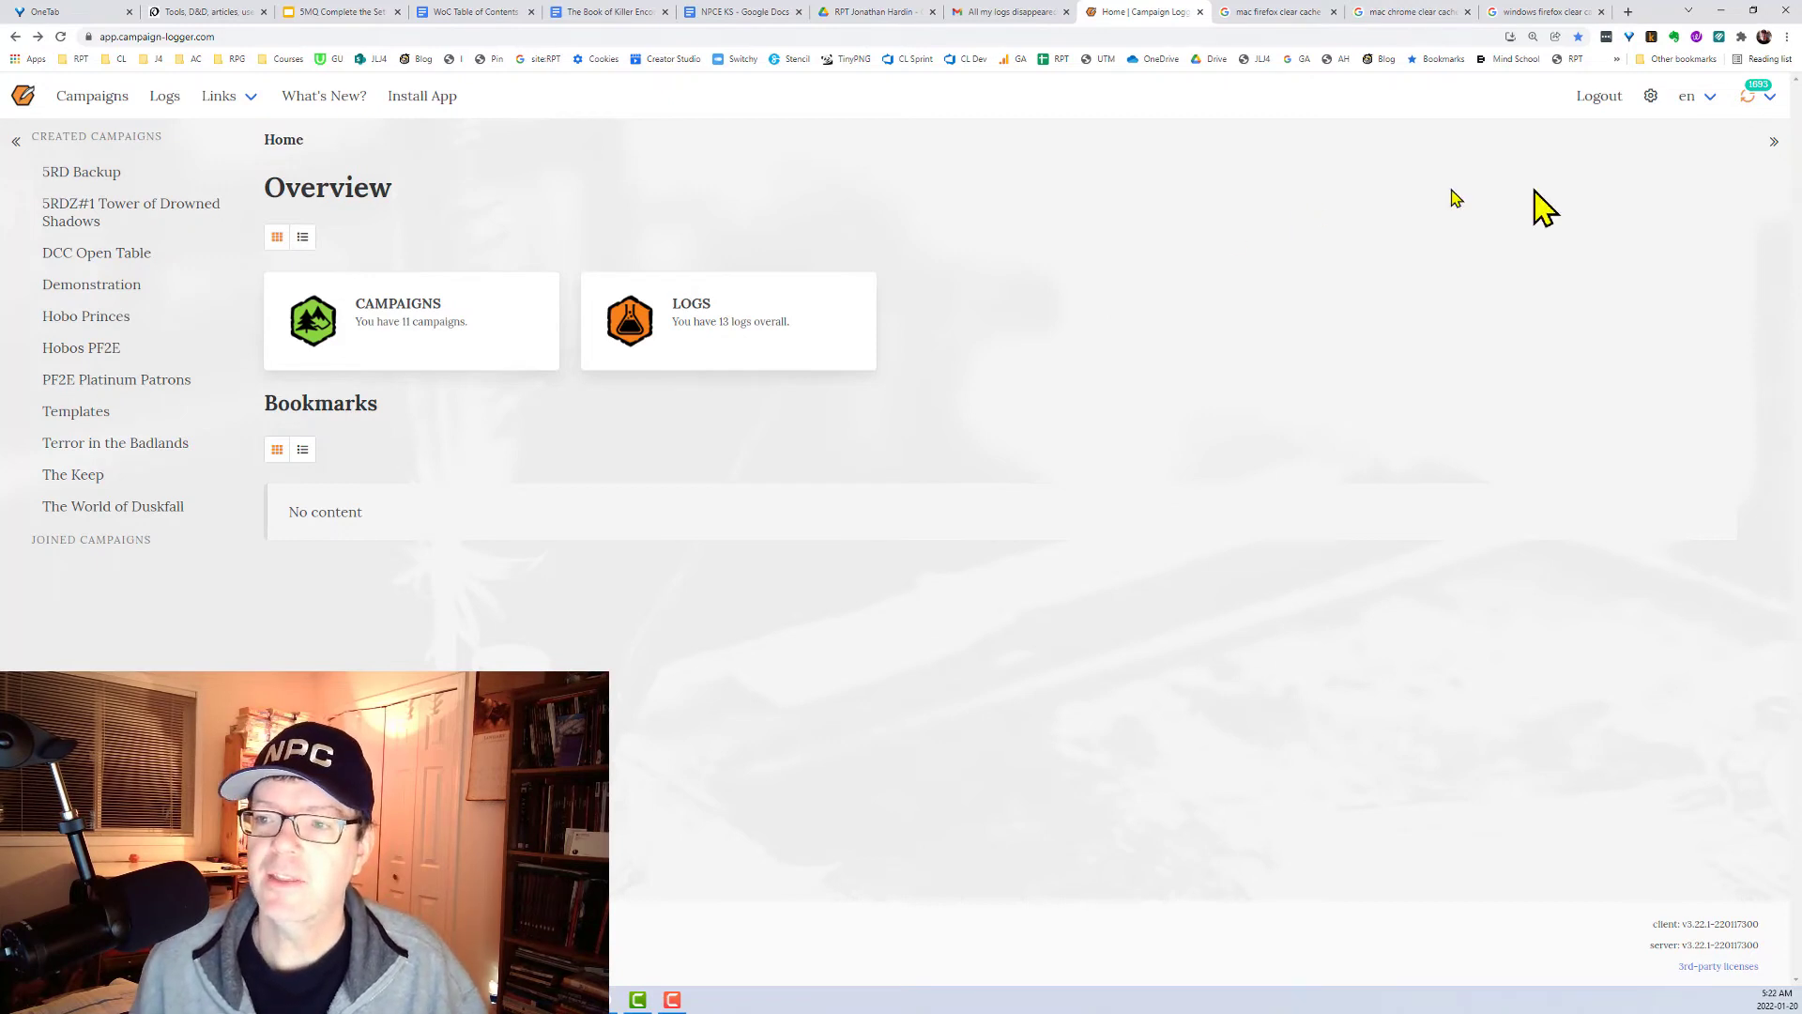
{"action": "left_click", "coordinate": [1751, 96]}
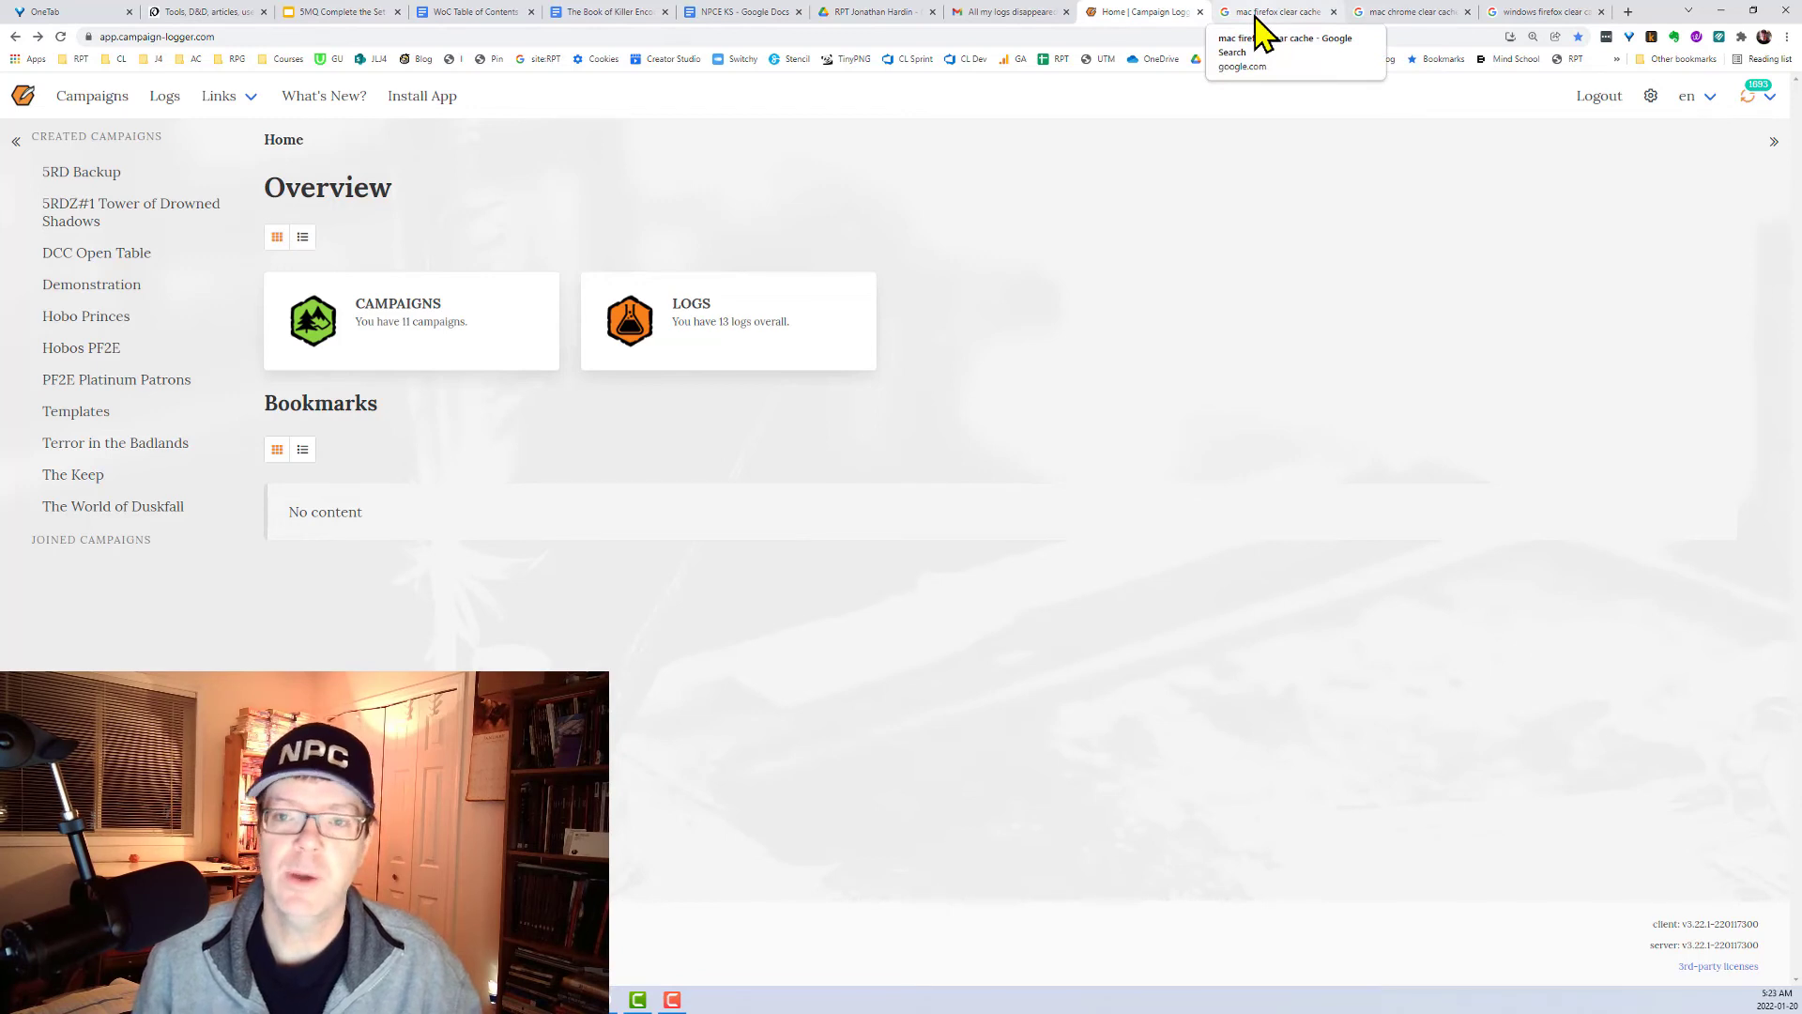
{"action": "left_click", "coordinate": [1255, 38]}
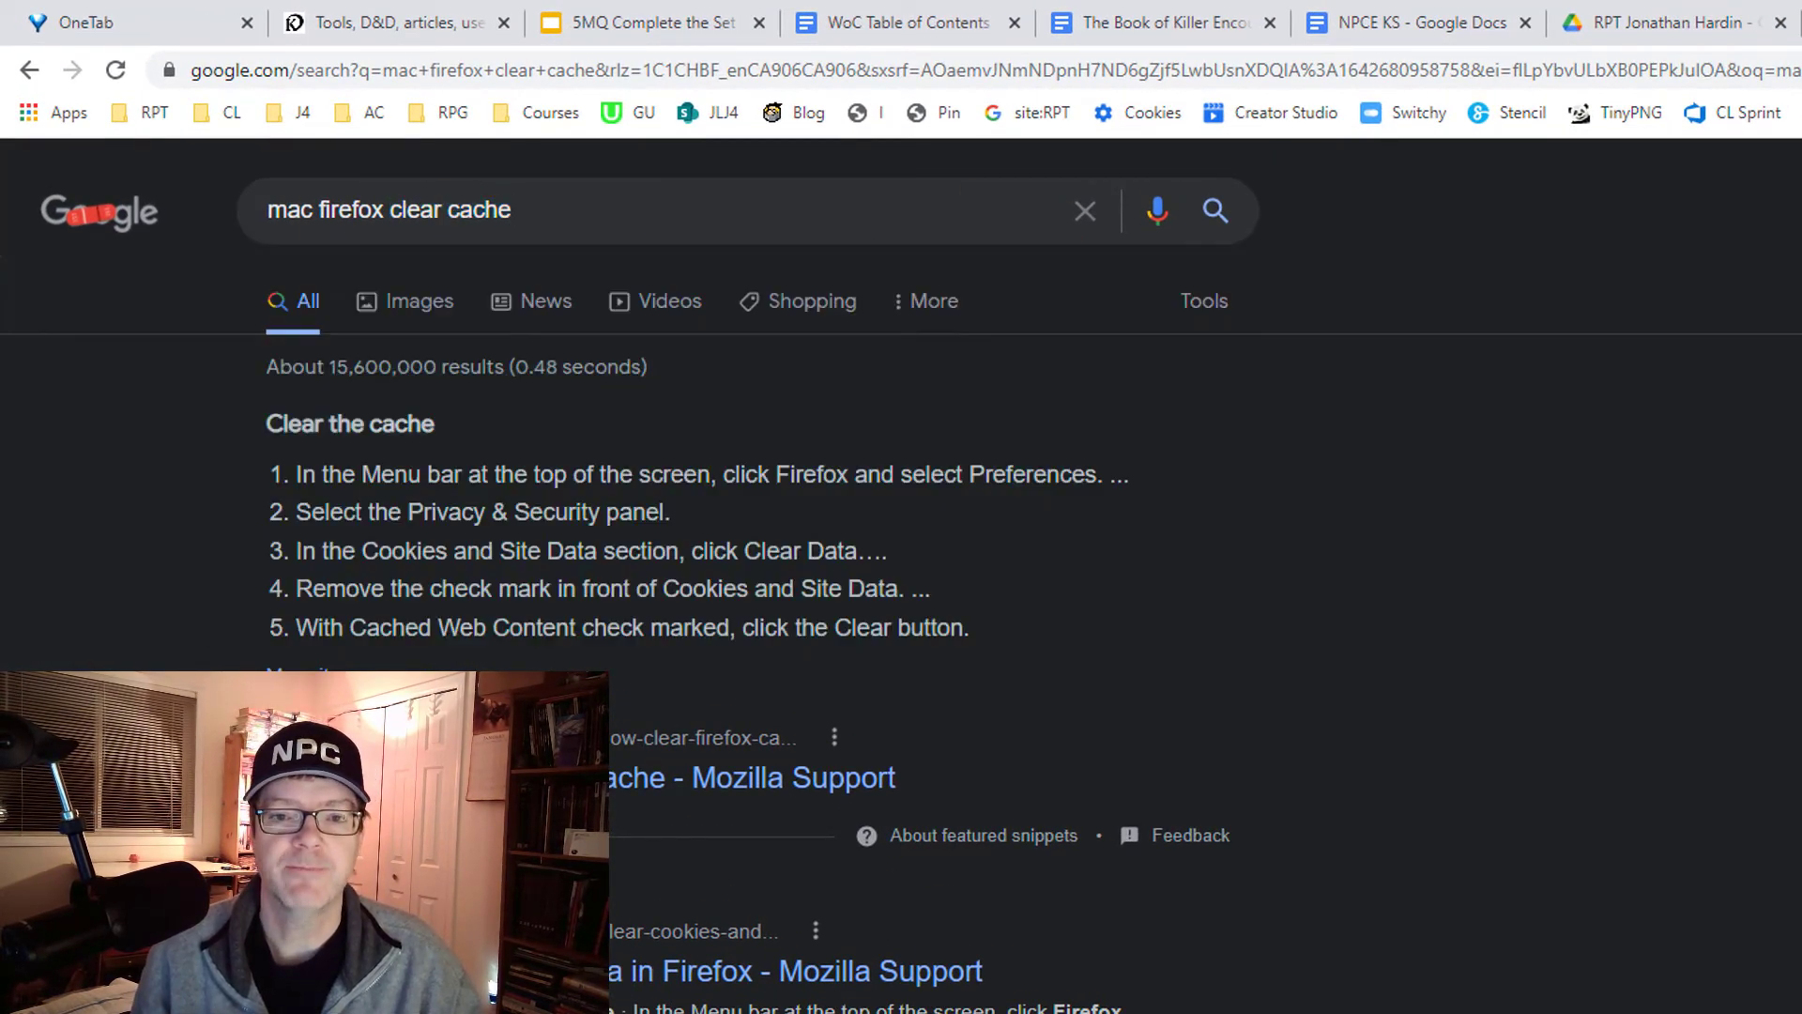
{"action": "mouse_move", "coordinate": [339, 512]}
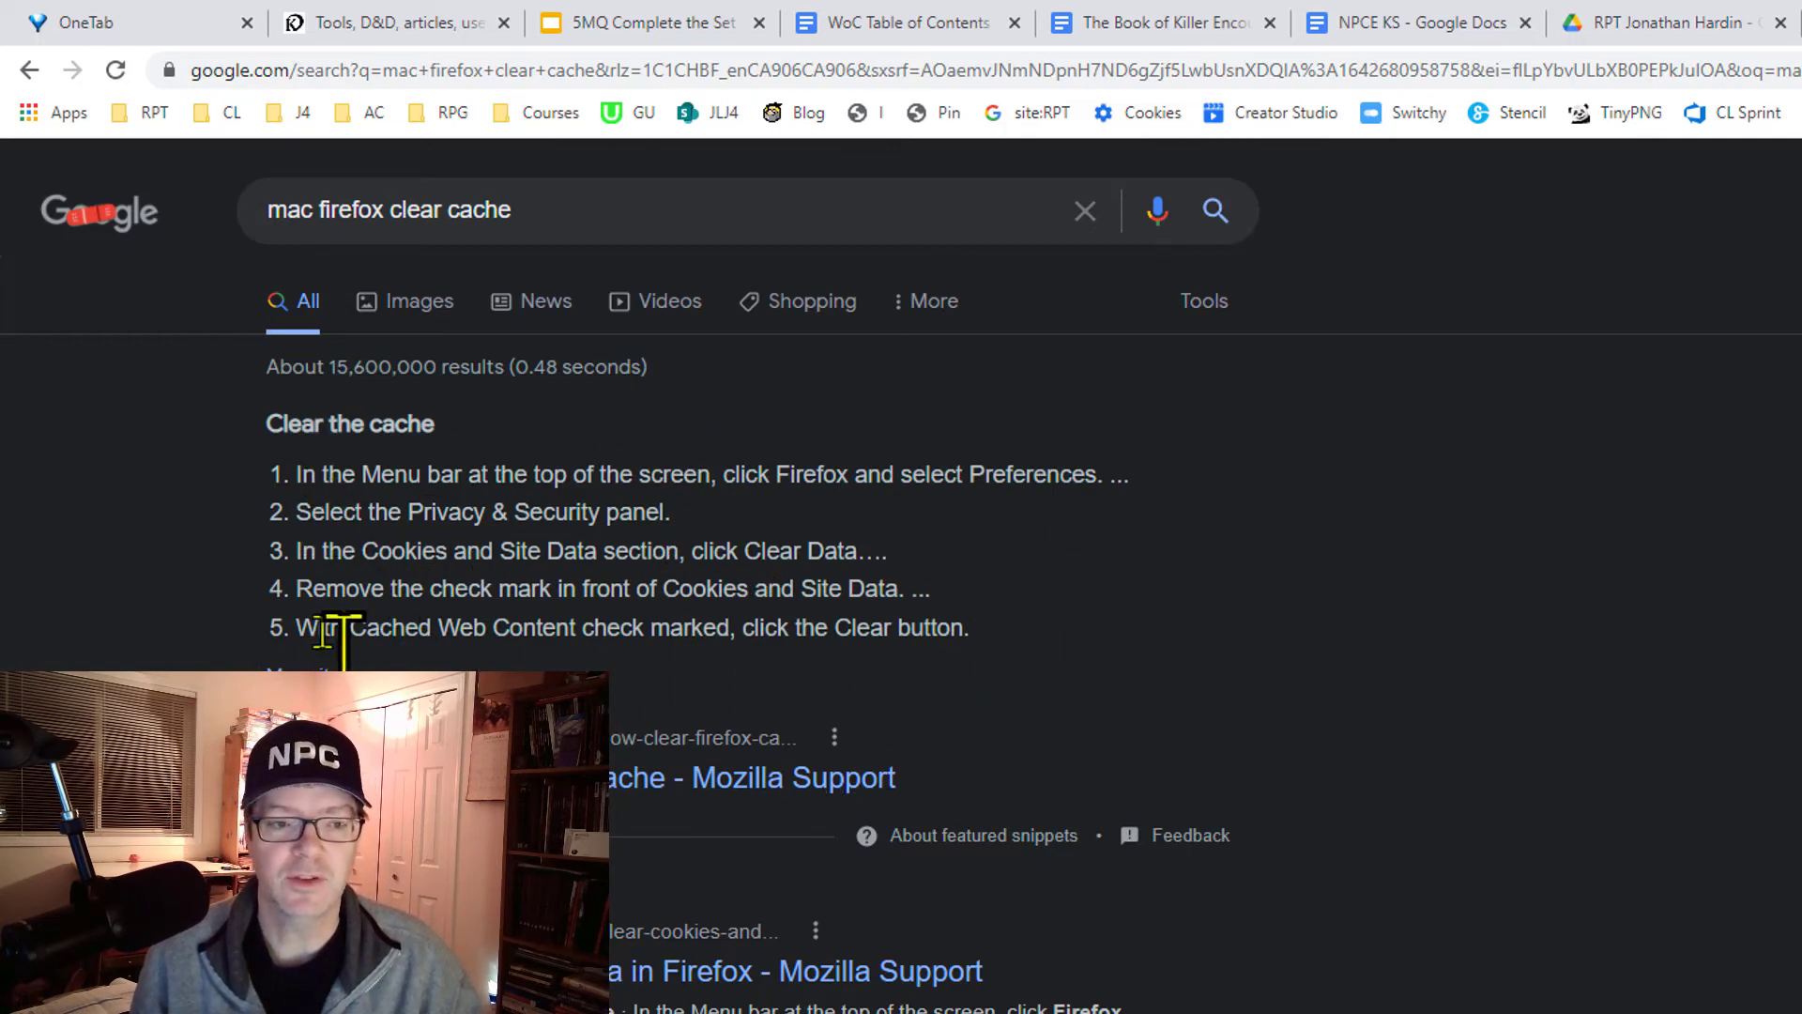
{"action": "mouse_move", "coordinate": [629, 219]}
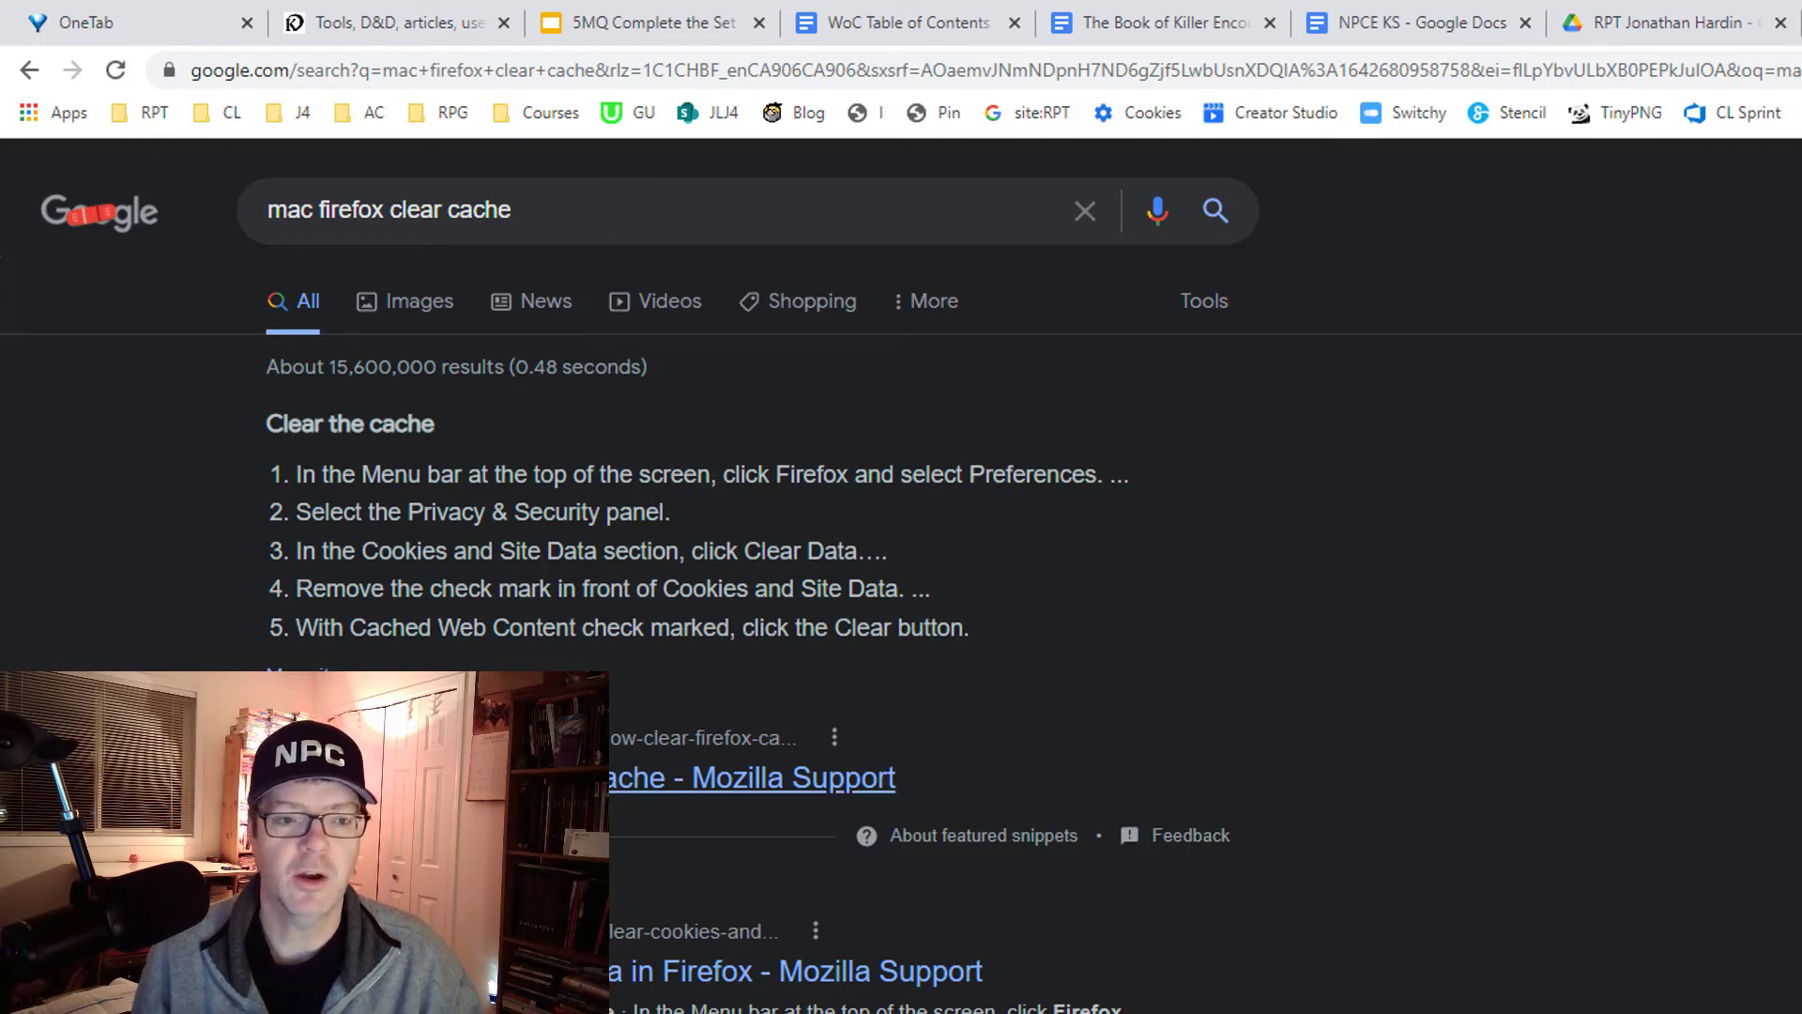
{"action": "mouse_move", "coordinate": [1780, 698]}
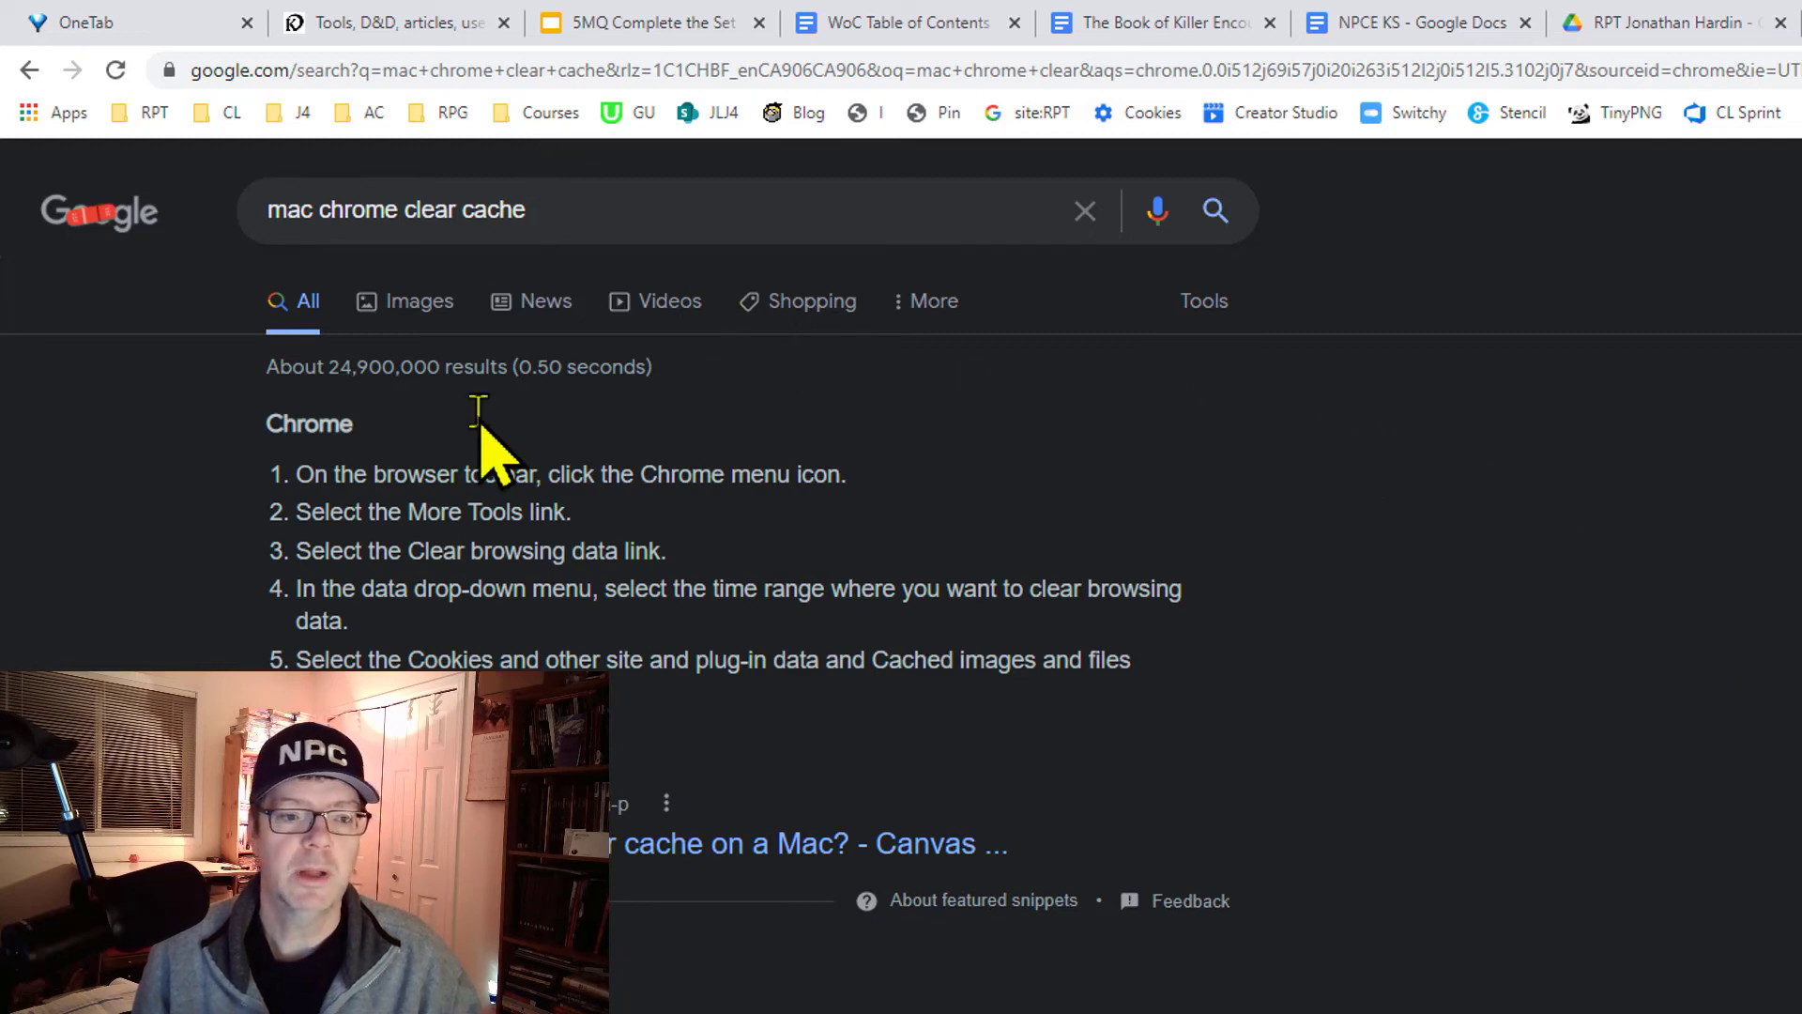
{"action": "mouse_move", "coordinate": [1149, 736]}
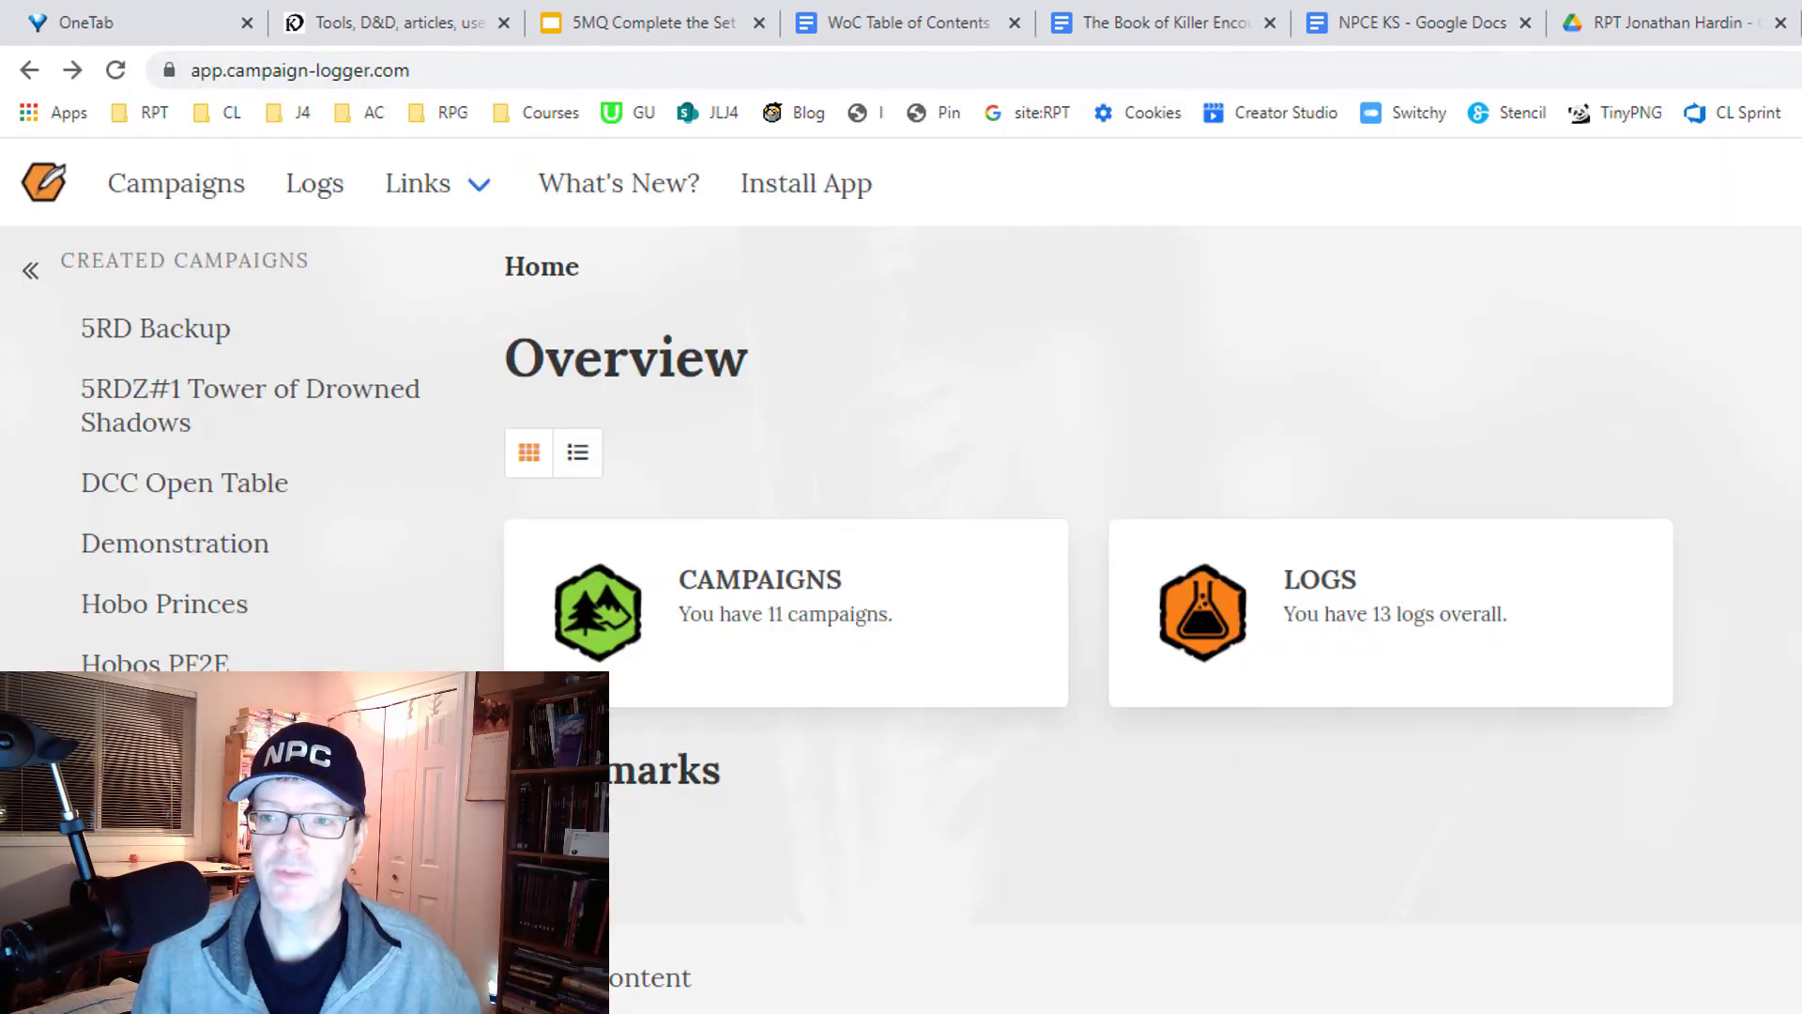
{"action": "mouse_move", "coordinate": [1747, 495]}
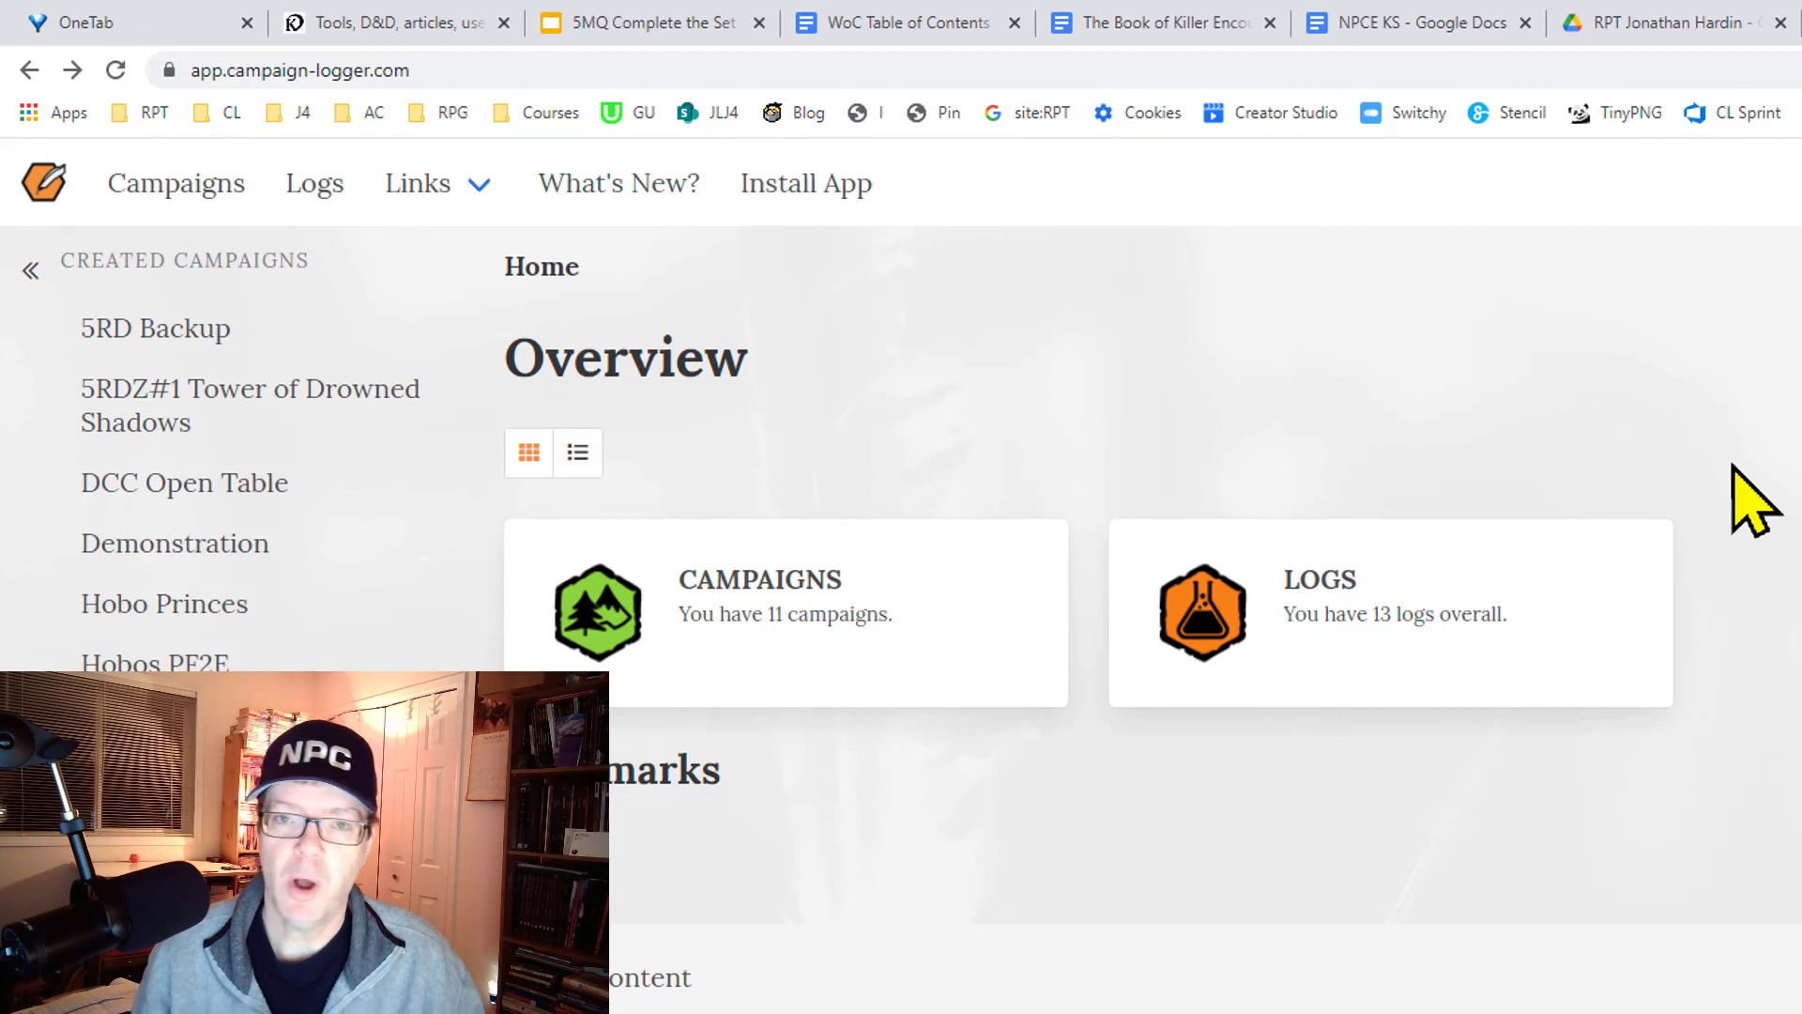
{"action": "mouse_move", "coordinate": [1776, 660]}
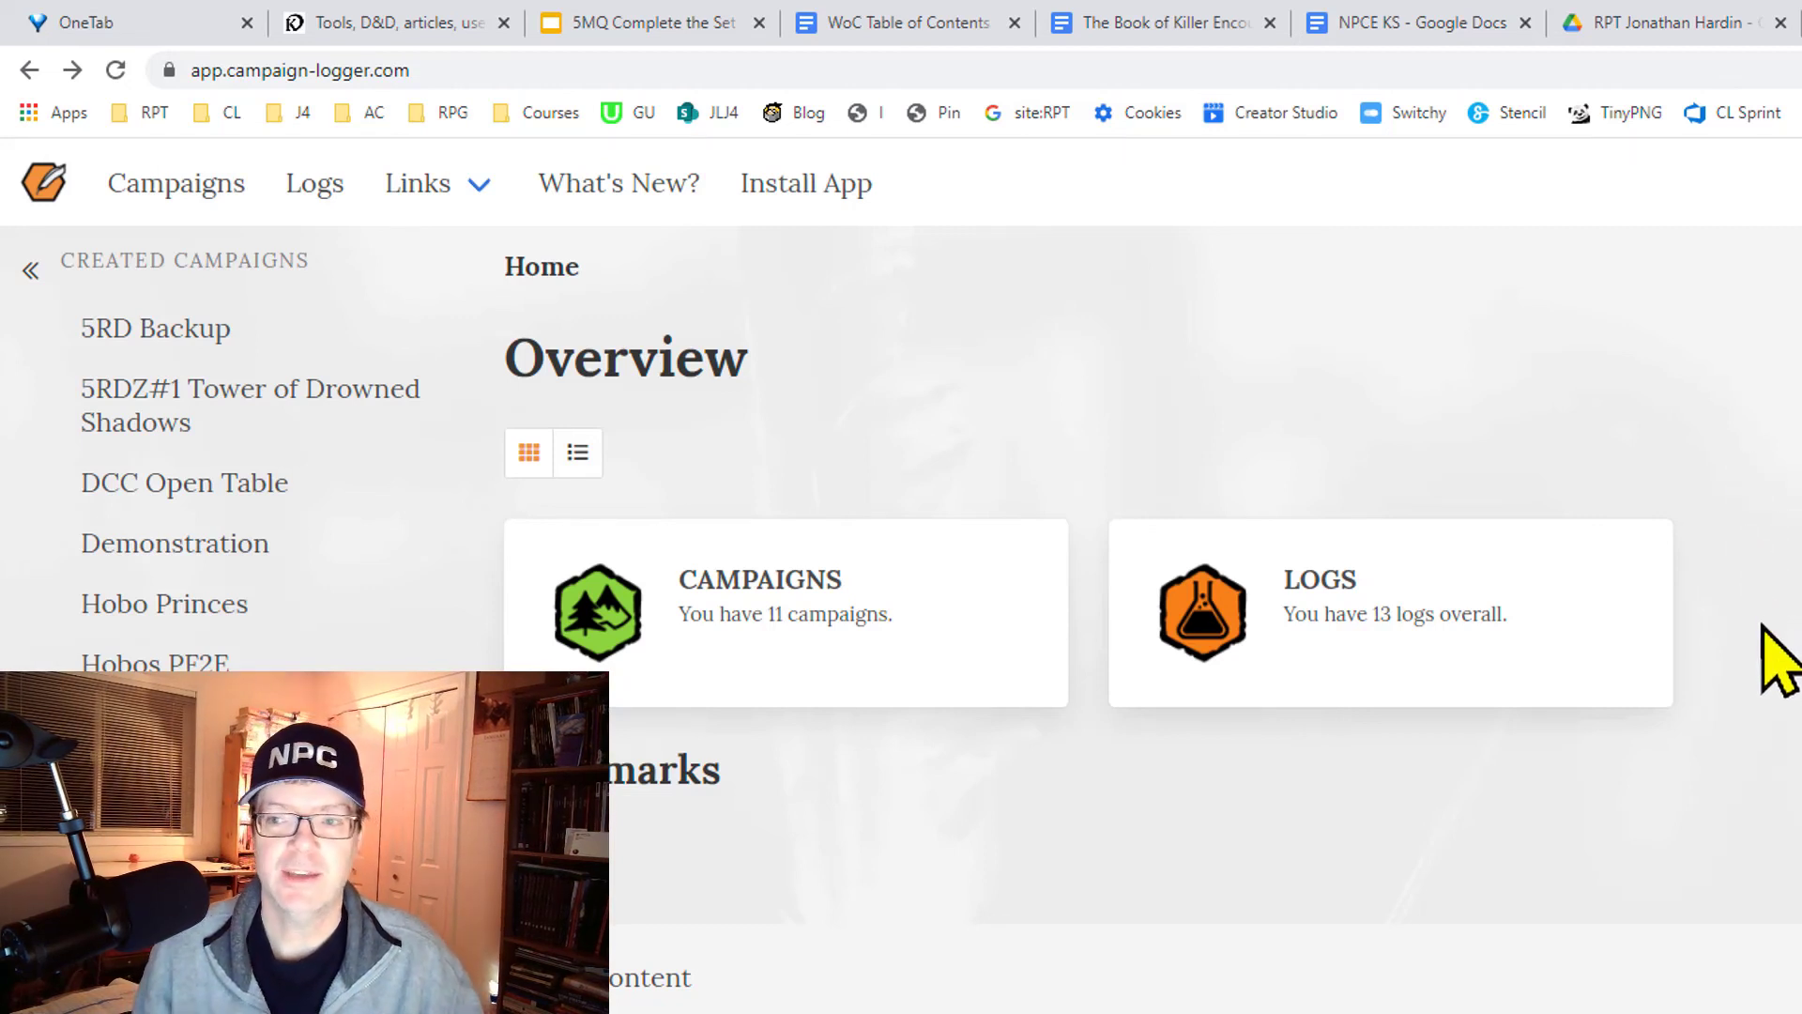